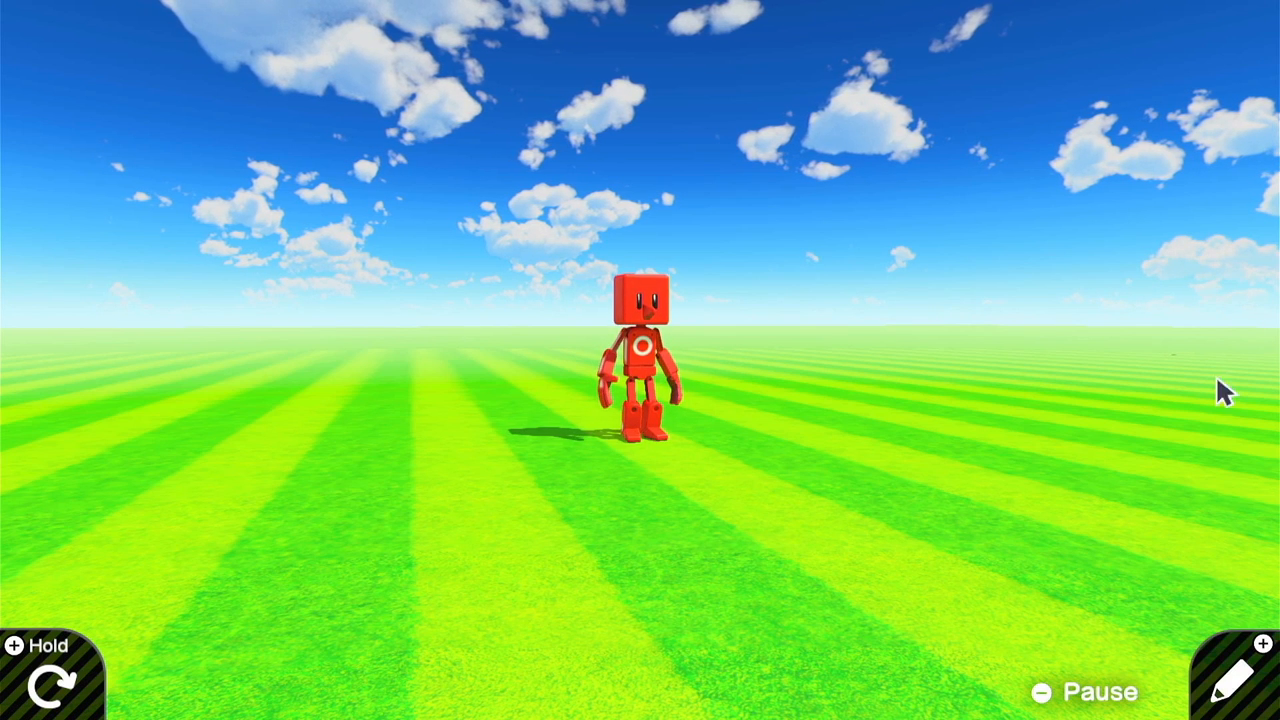
Return from test play and place a new Person nodon on the board.
{"action": "left_click", "coordinate": [1236, 676]}
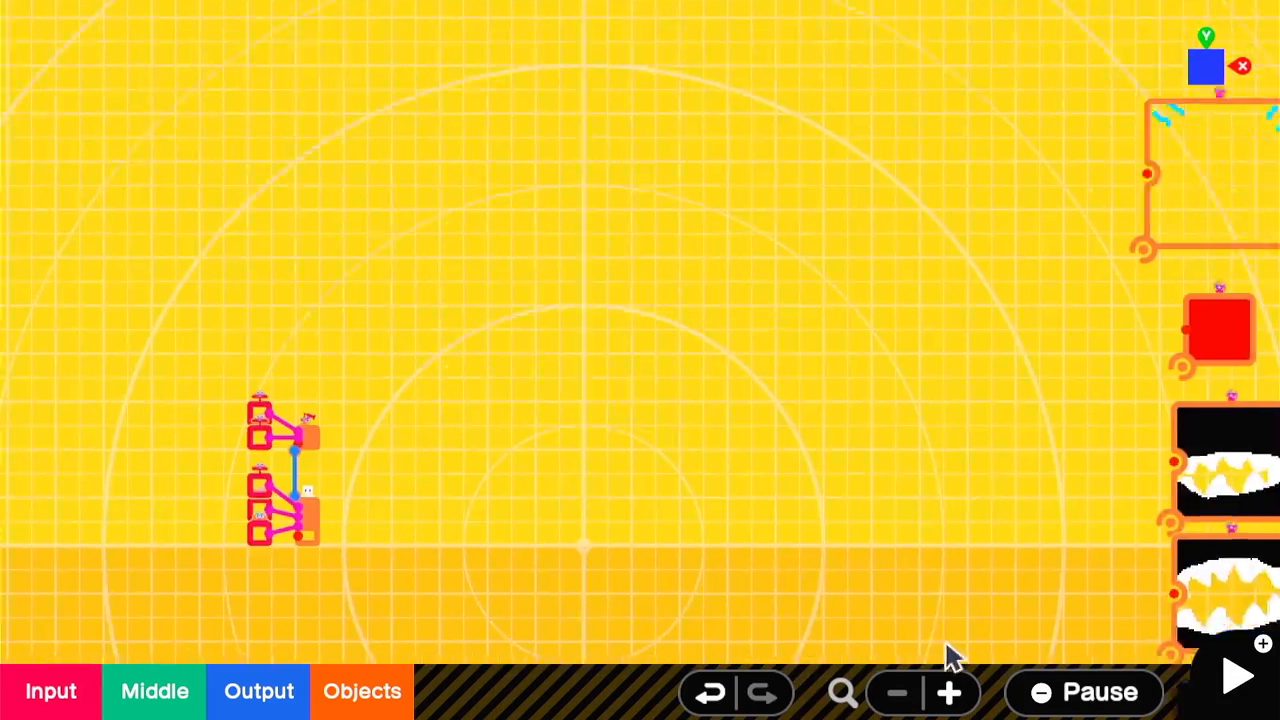
{"action": "left_click", "coordinate": [362, 692]}
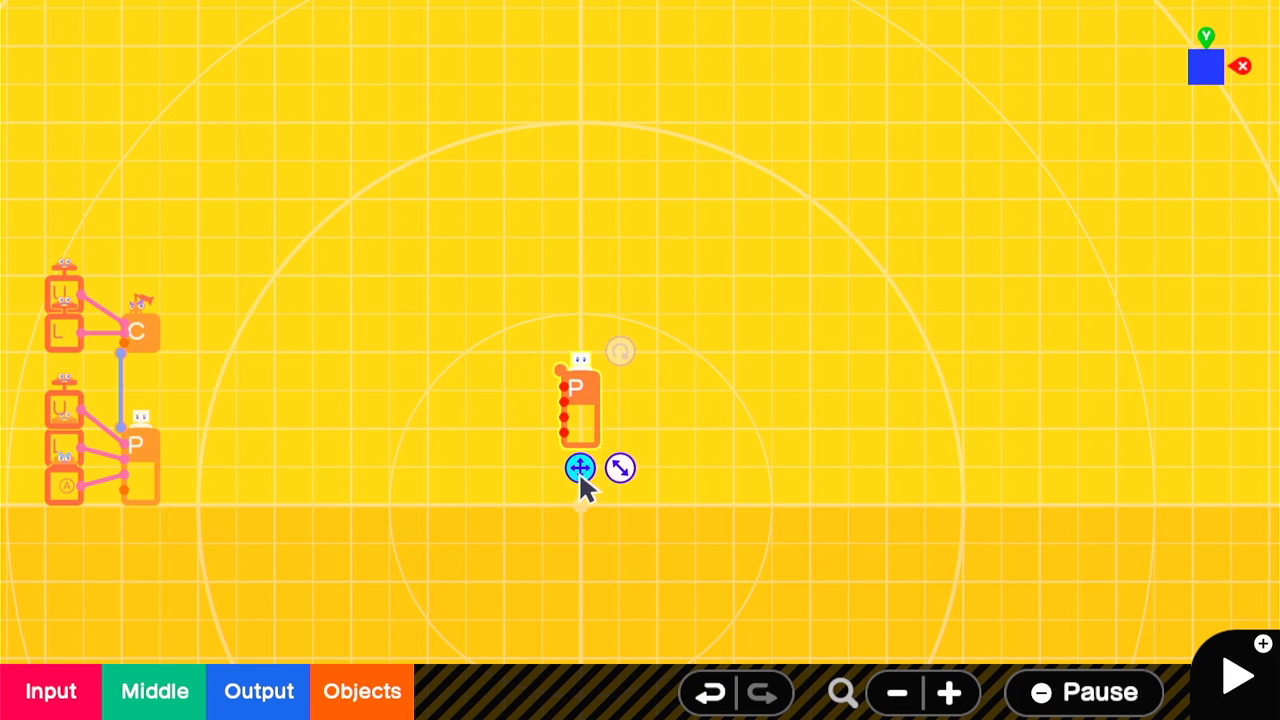
Make the person invisible, 2.25 × 4.50 × 2.25 m, with jump strength 0.10.
{"action": "left_click", "coordinate": [580, 468]}
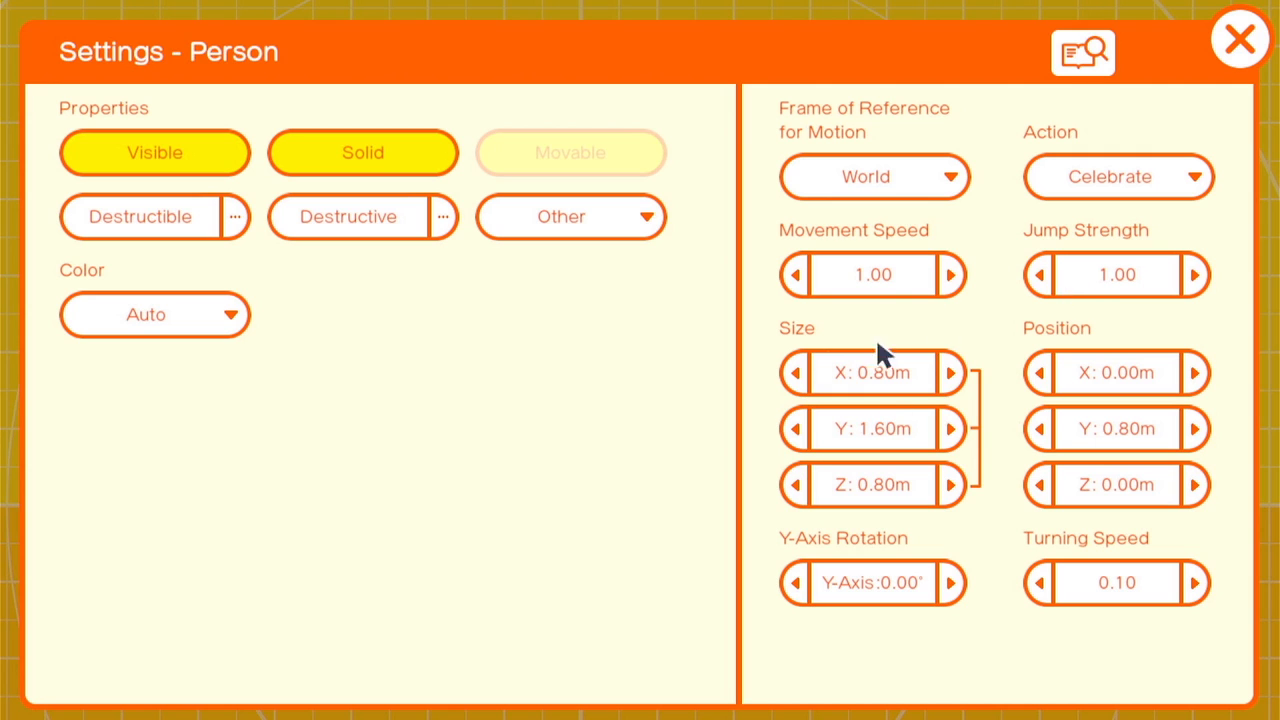
{"action": "left_click", "coordinate": [1116, 274]}
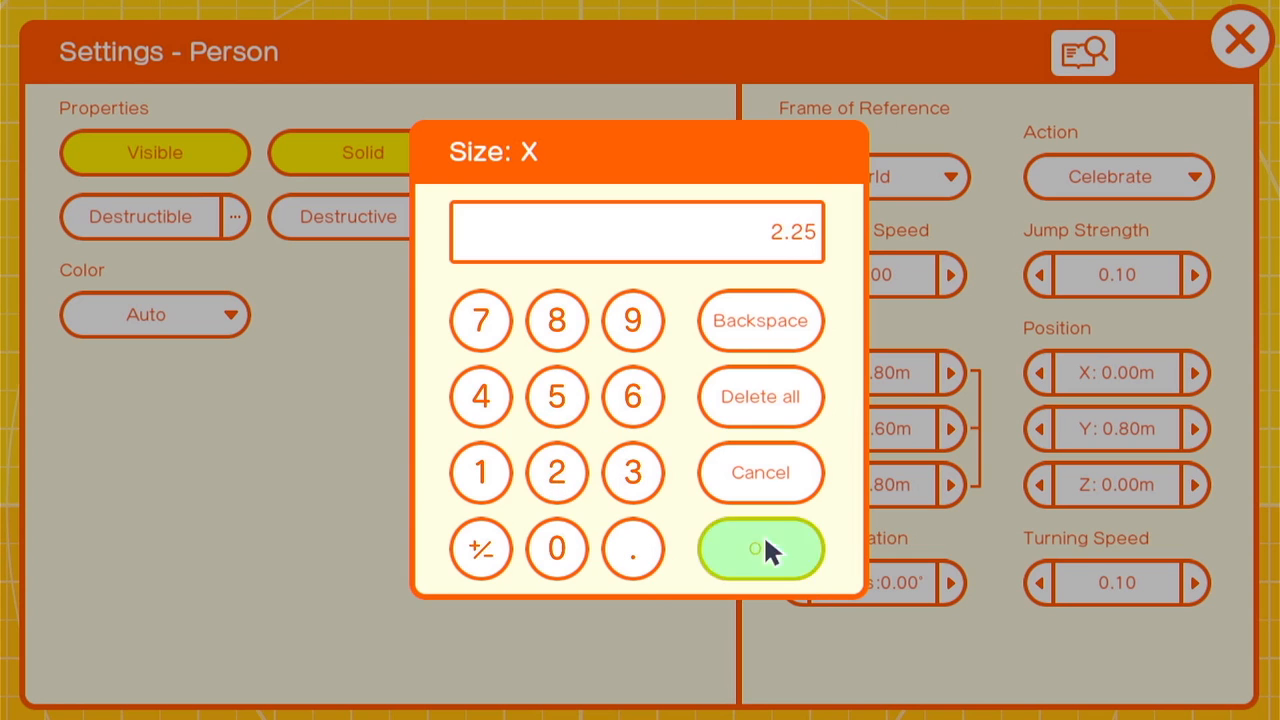
{"action": "left_click", "coordinate": [760, 548]}
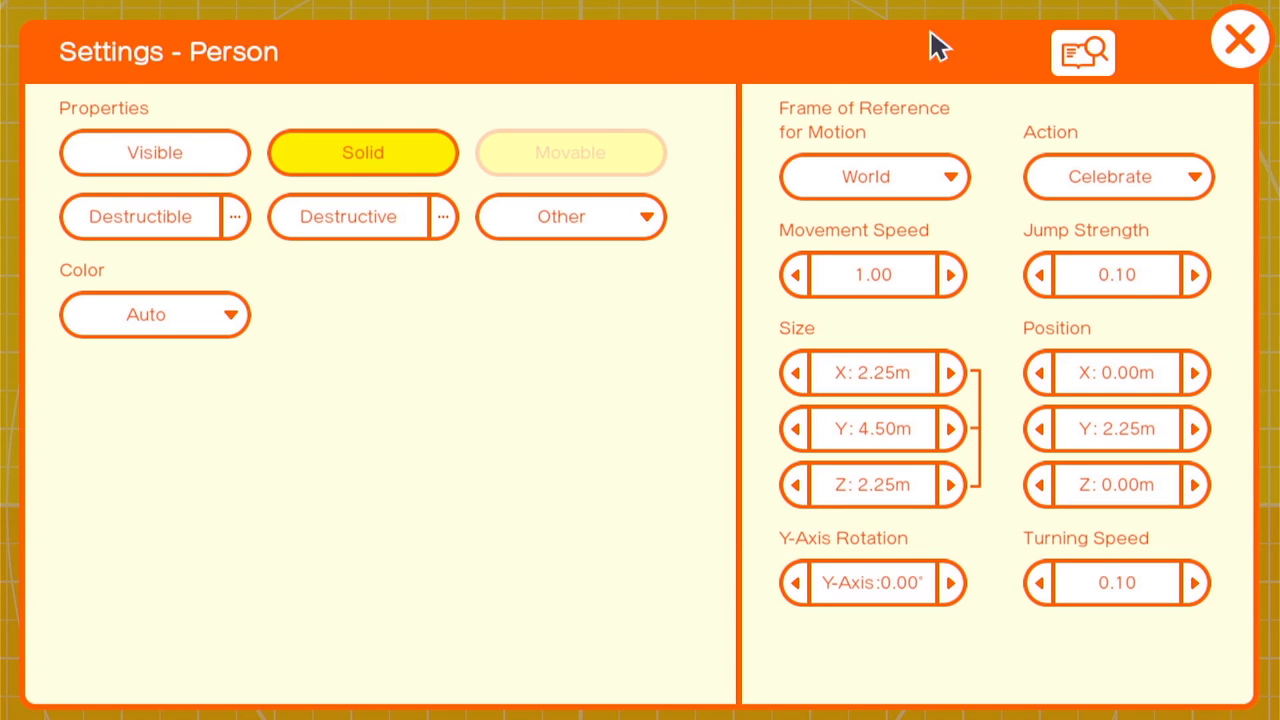
{"action": "left_click", "coordinate": [1240, 38]}
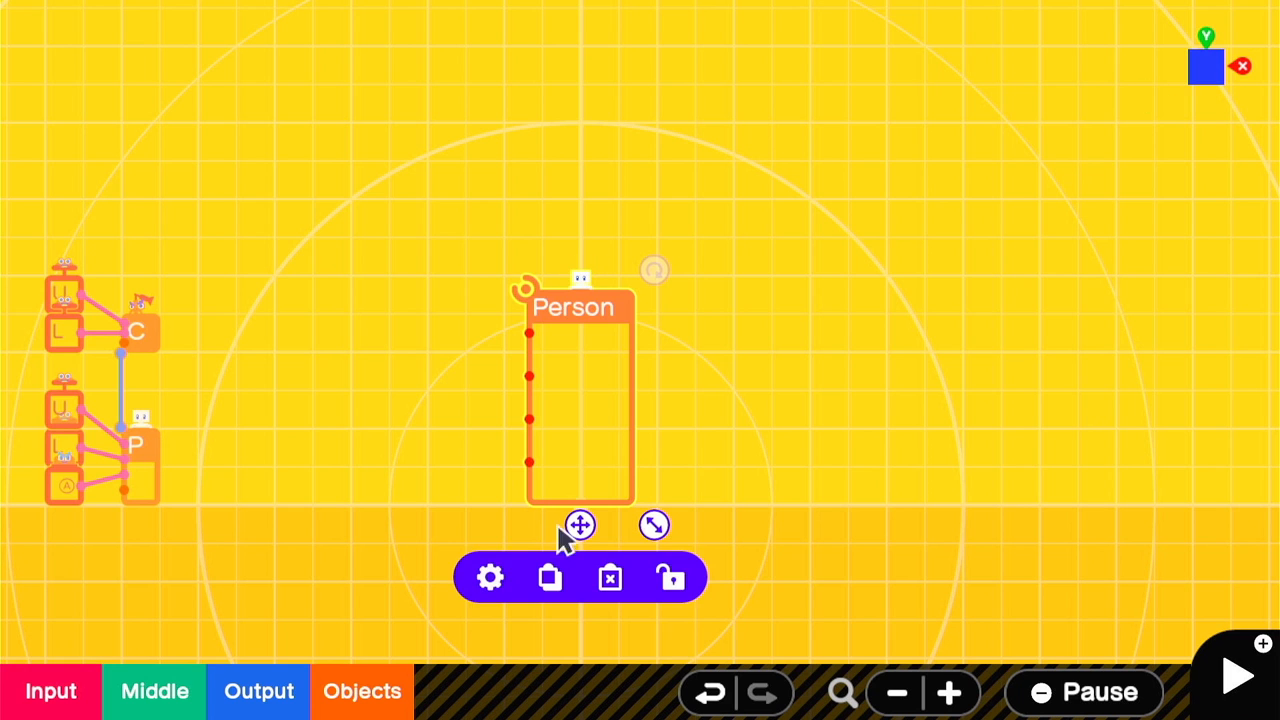
Add a movable sphere Object nodon on the person and edit its width.
{"action": "left_click", "coordinate": [360, 692]}
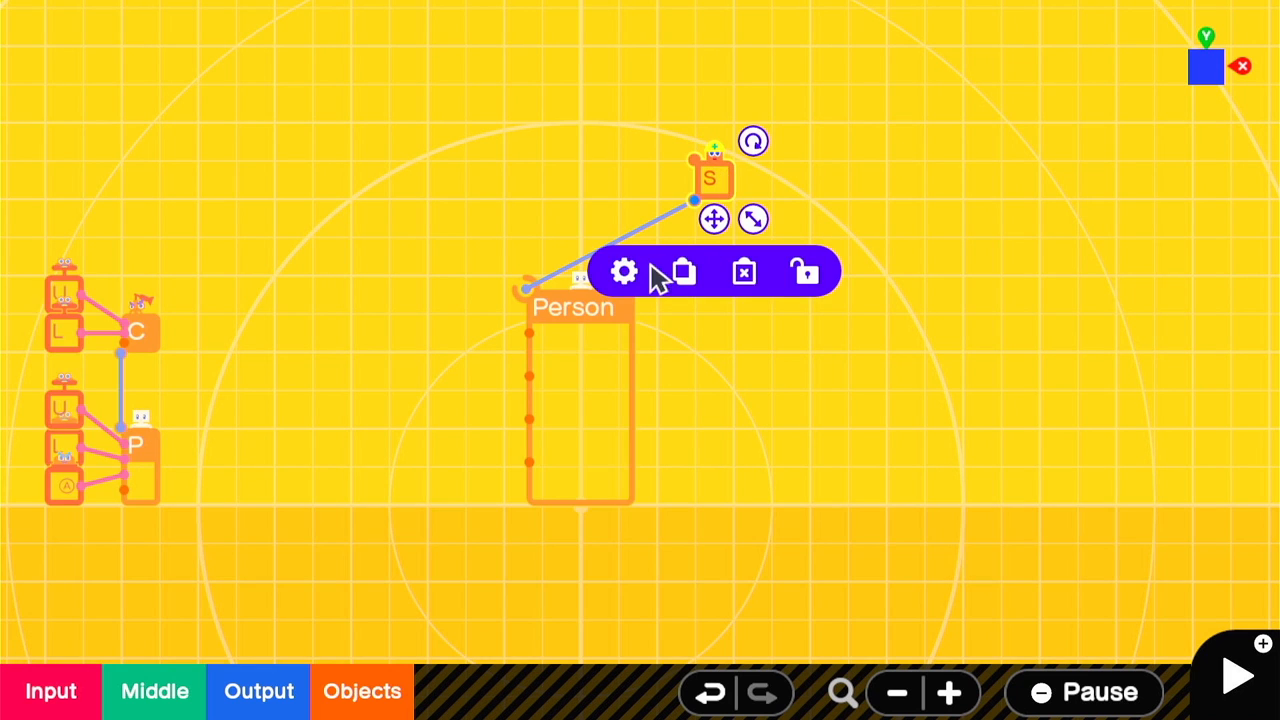
{"action": "left_click", "coordinate": [624, 272]}
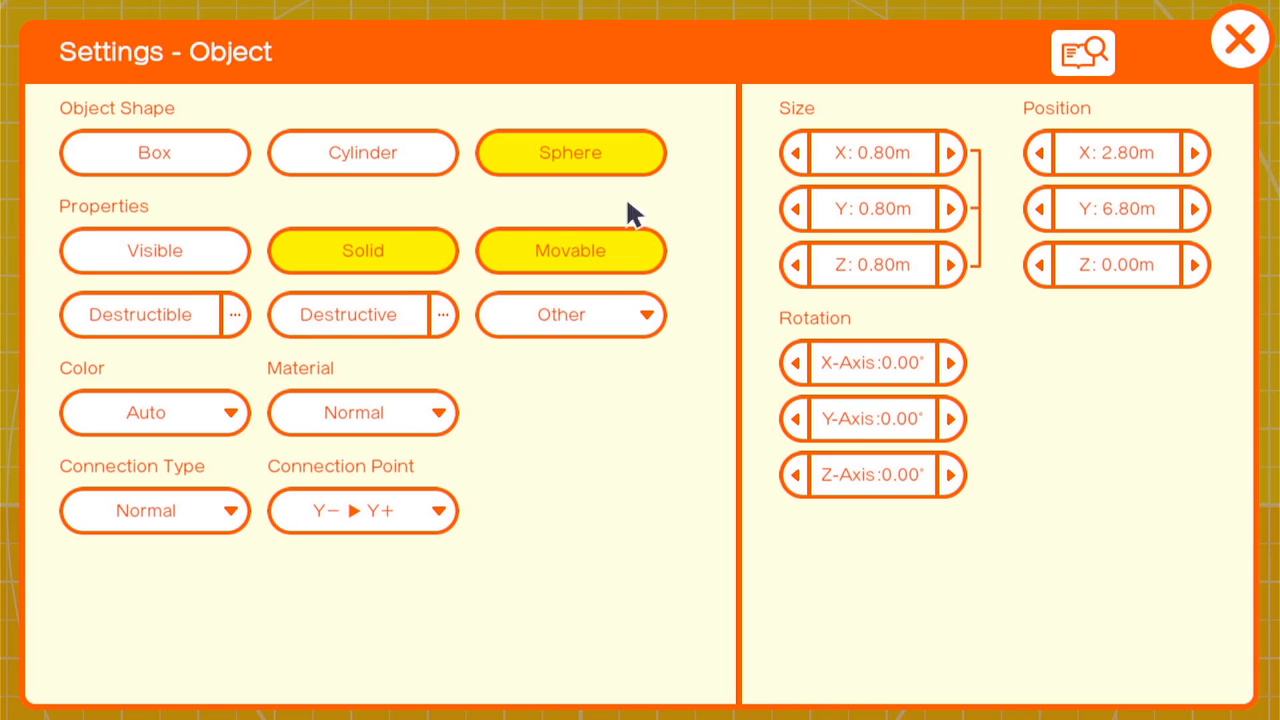
{"action": "left_click", "coordinate": [362, 512]}
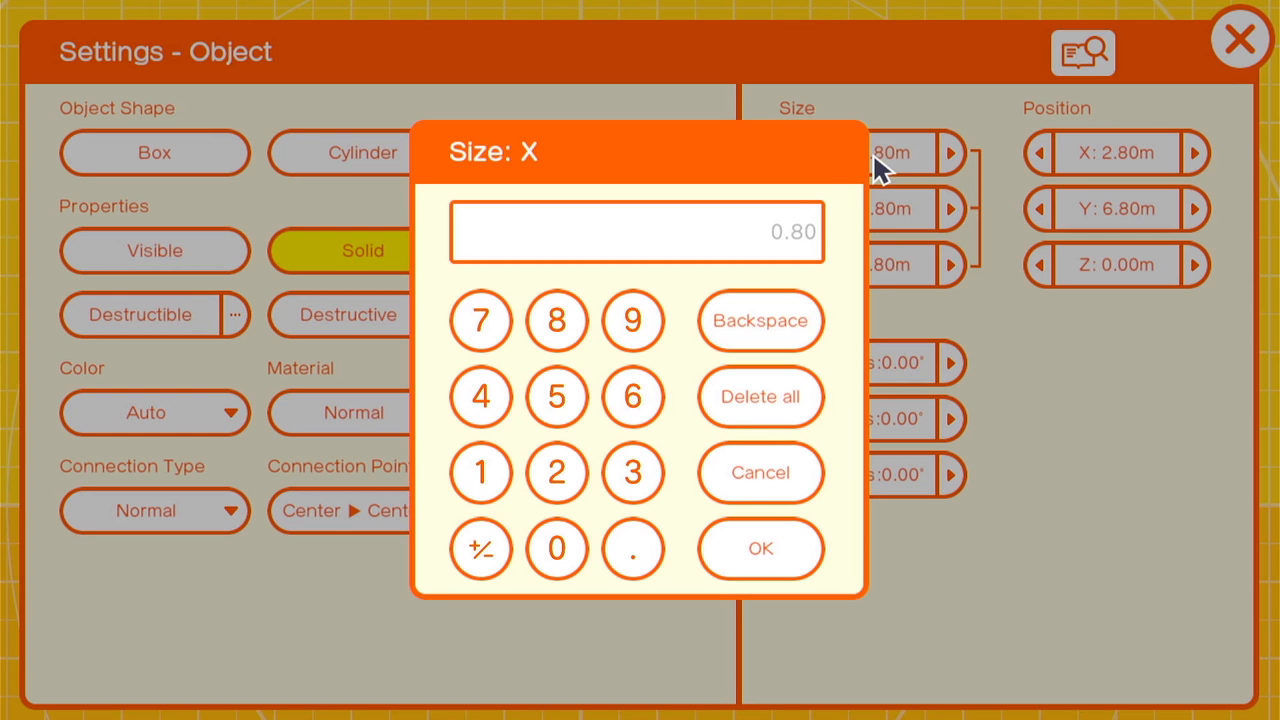
{"action": "left_click", "coordinate": [480, 320]}
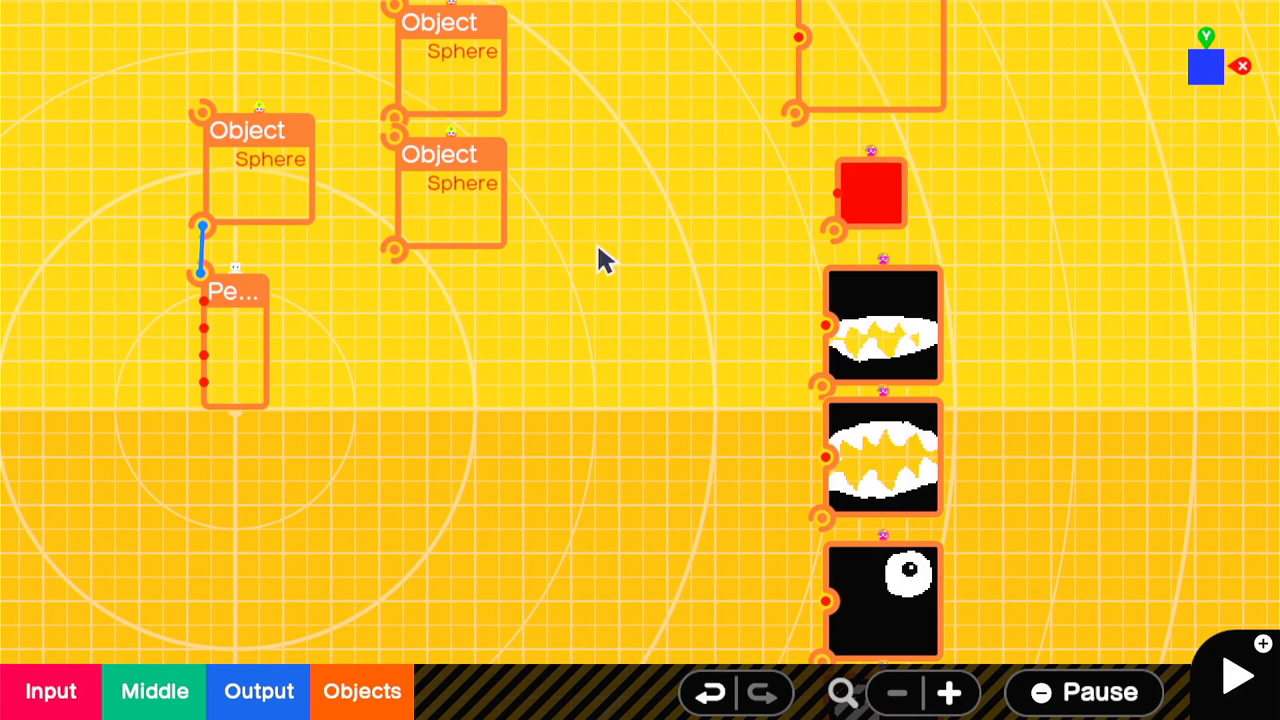
Connect the face textures to the sphere and choose which faces they cover.
{"action": "left_click_drag", "start_coordinate": [204, 112], "coordinate": [820, 384]}
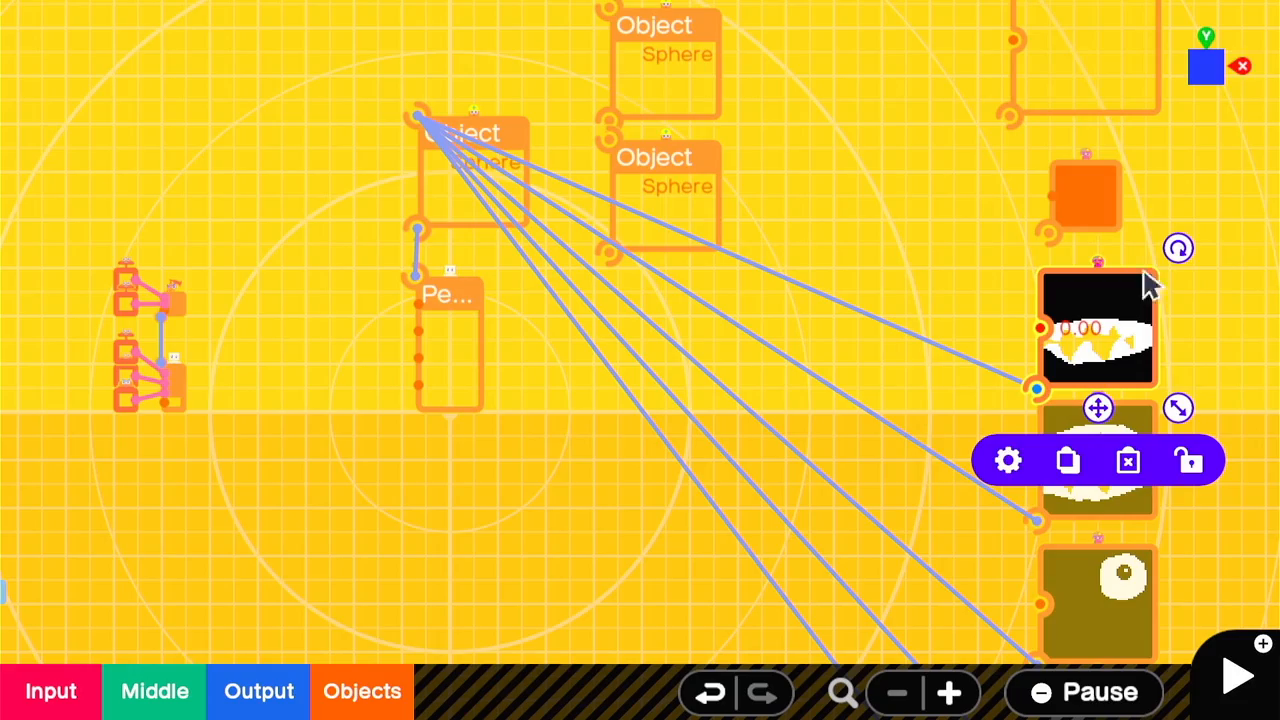
{"action": "left_click", "coordinate": [1008, 460]}
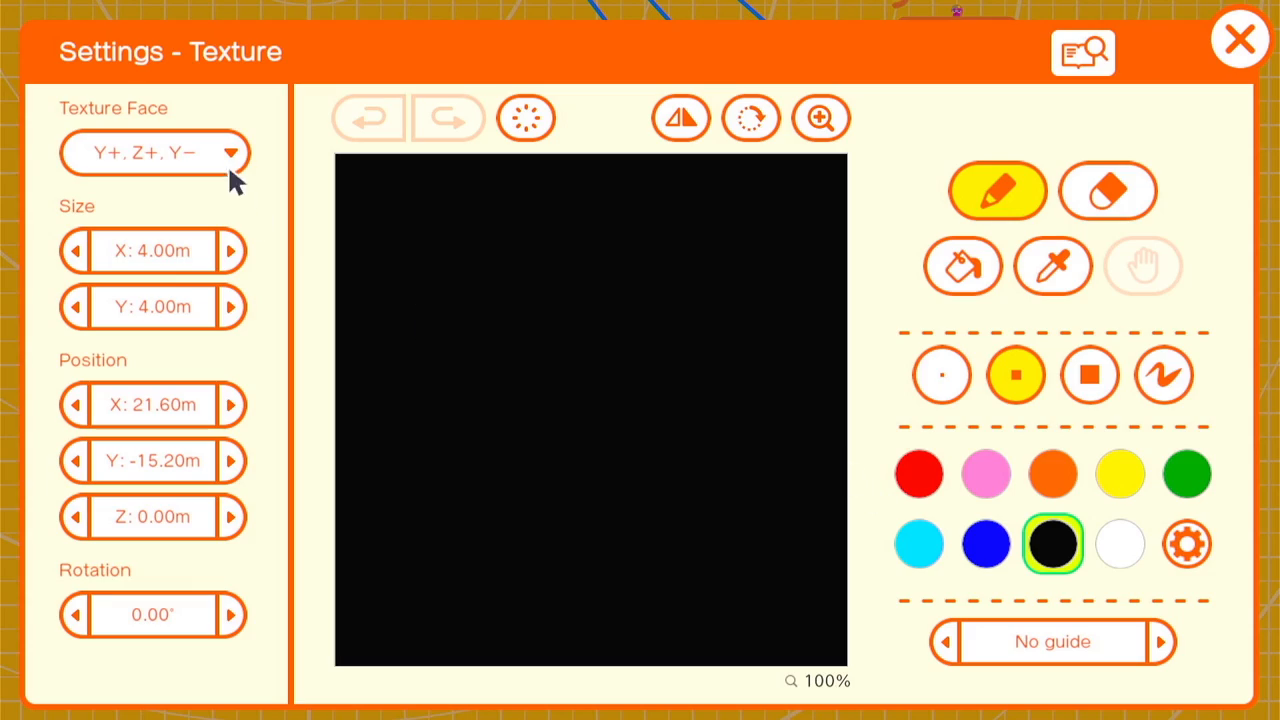
{"action": "left_click", "coordinate": [1240, 38]}
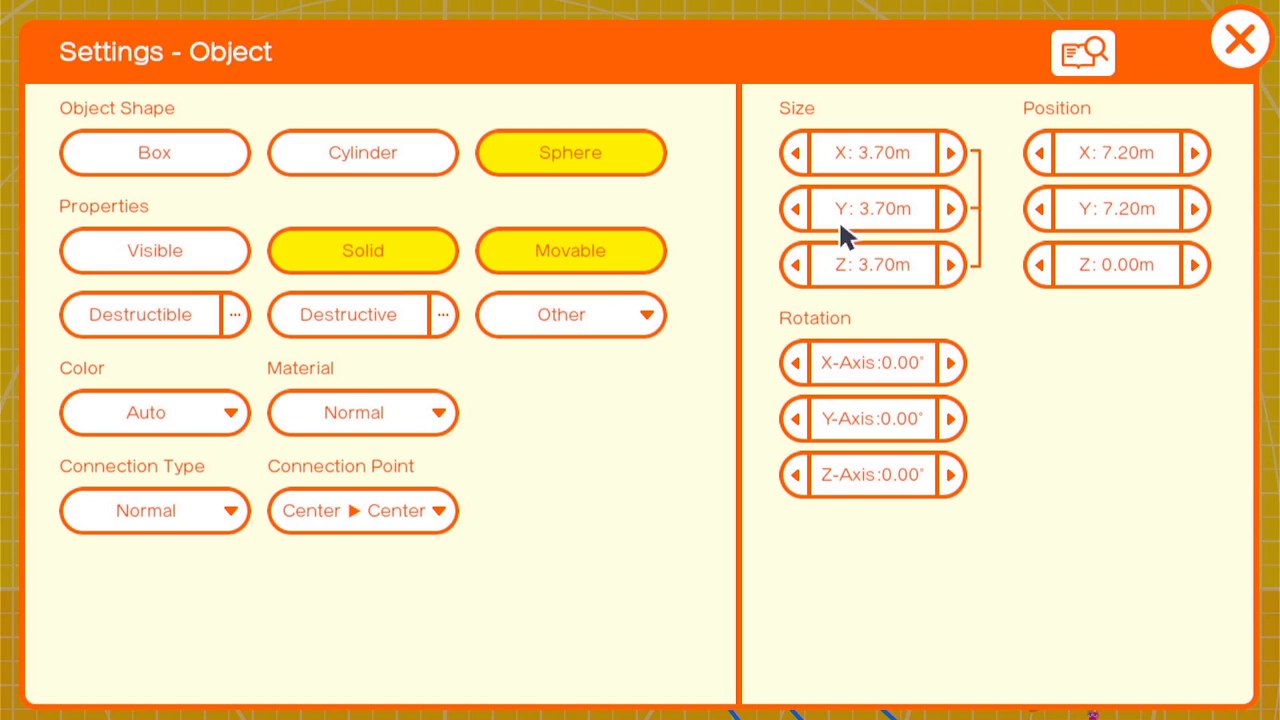
Resize the spheres to 2.80 m and 5.00 m.
{"action": "left_click", "coordinate": [870, 152]}
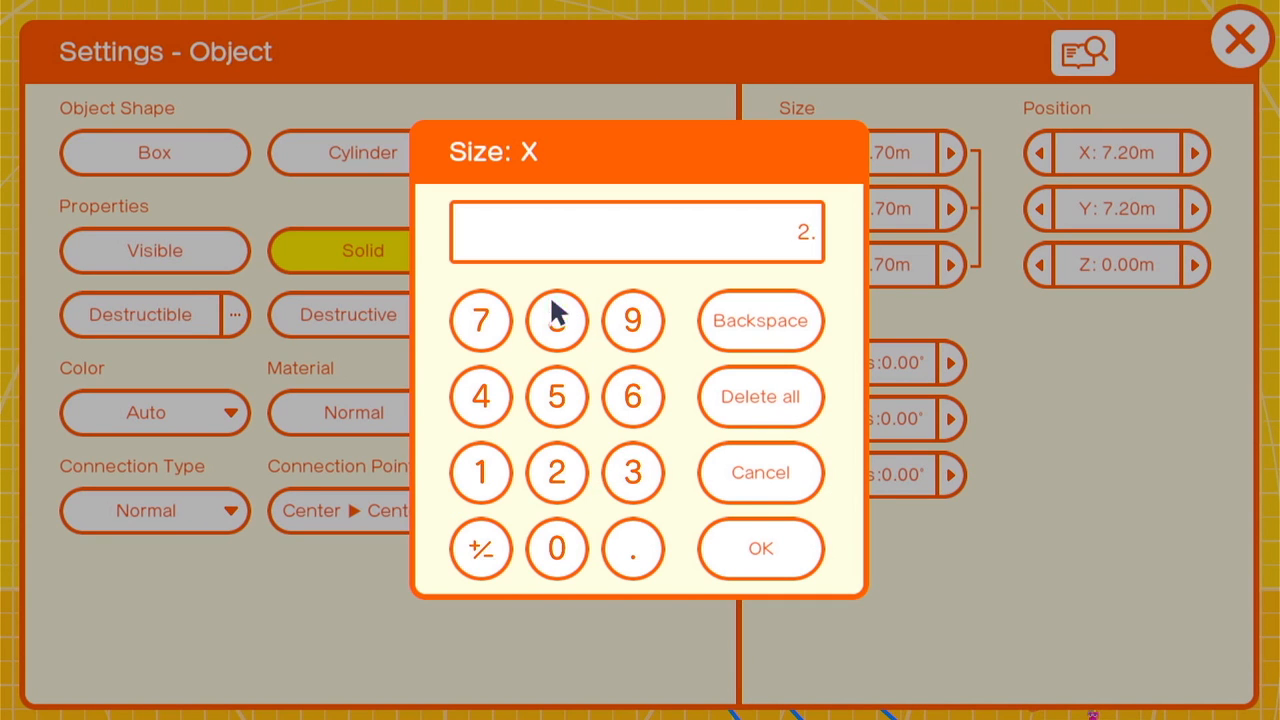
{"action": "left_click", "coordinate": [760, 548]}
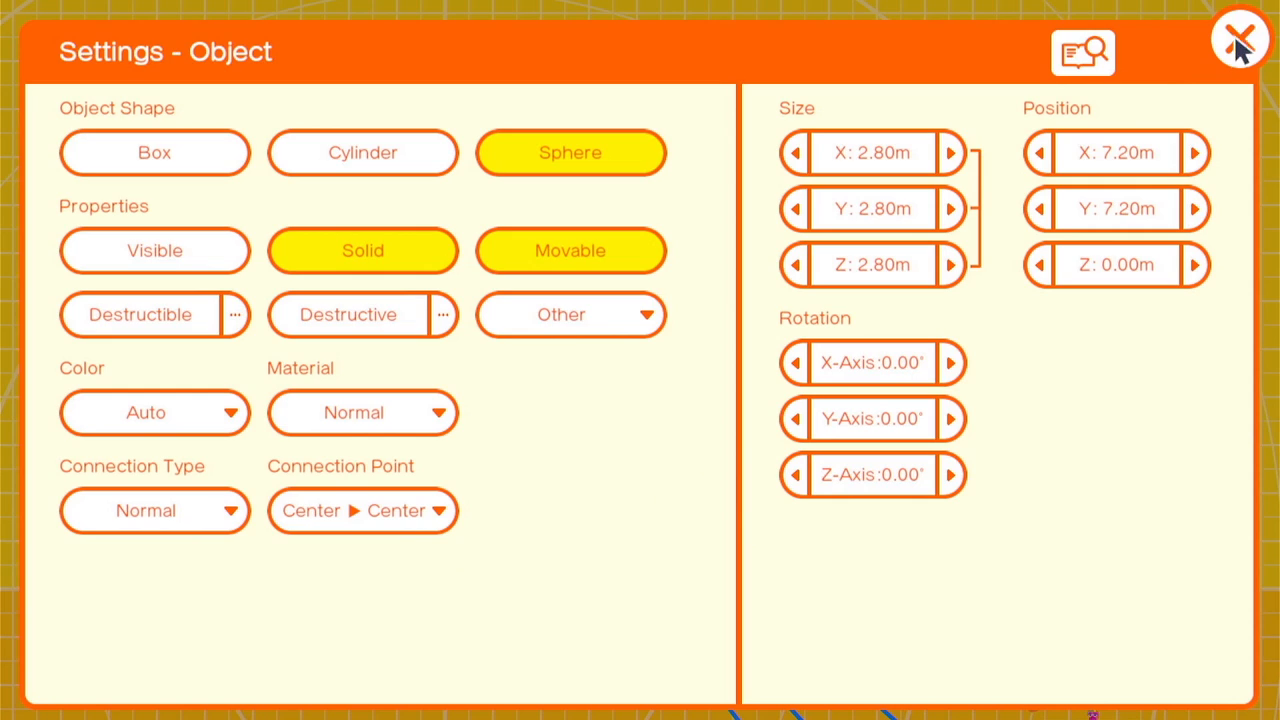
{"action": "left_click", "coordinate": [1240, 38]}
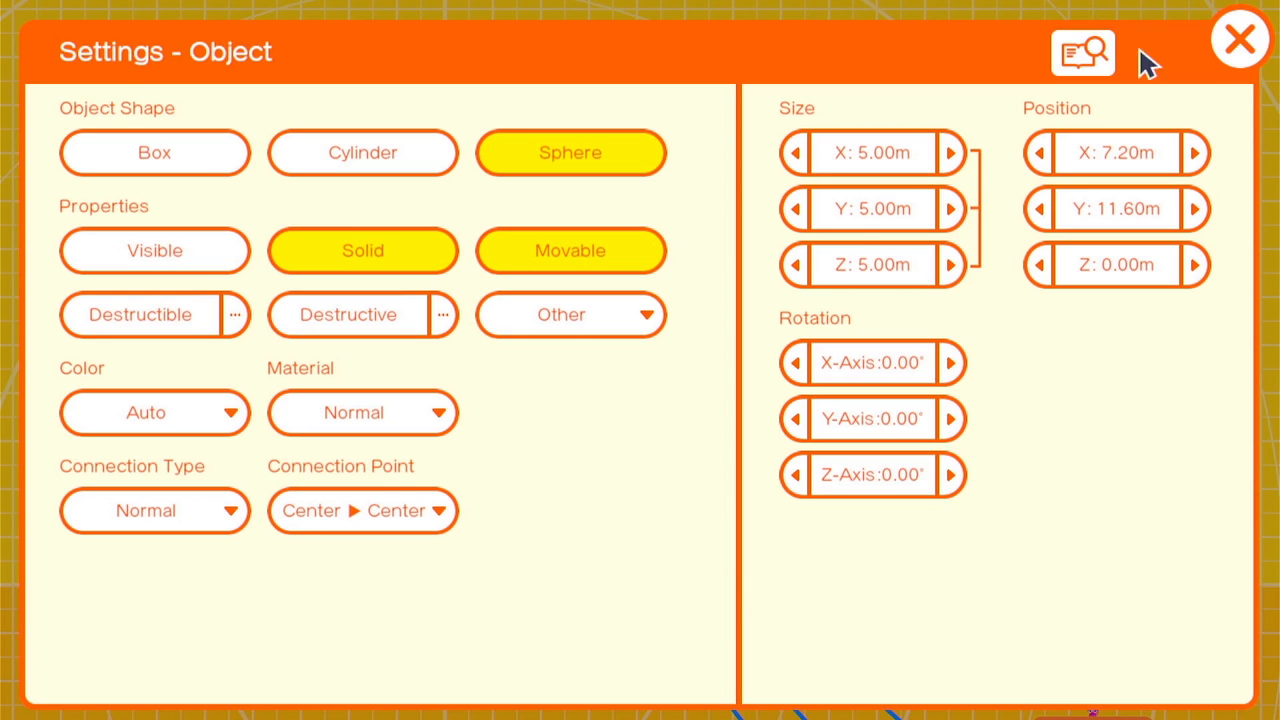
{"action": "left_click", "coordinate": [1240, 38]}
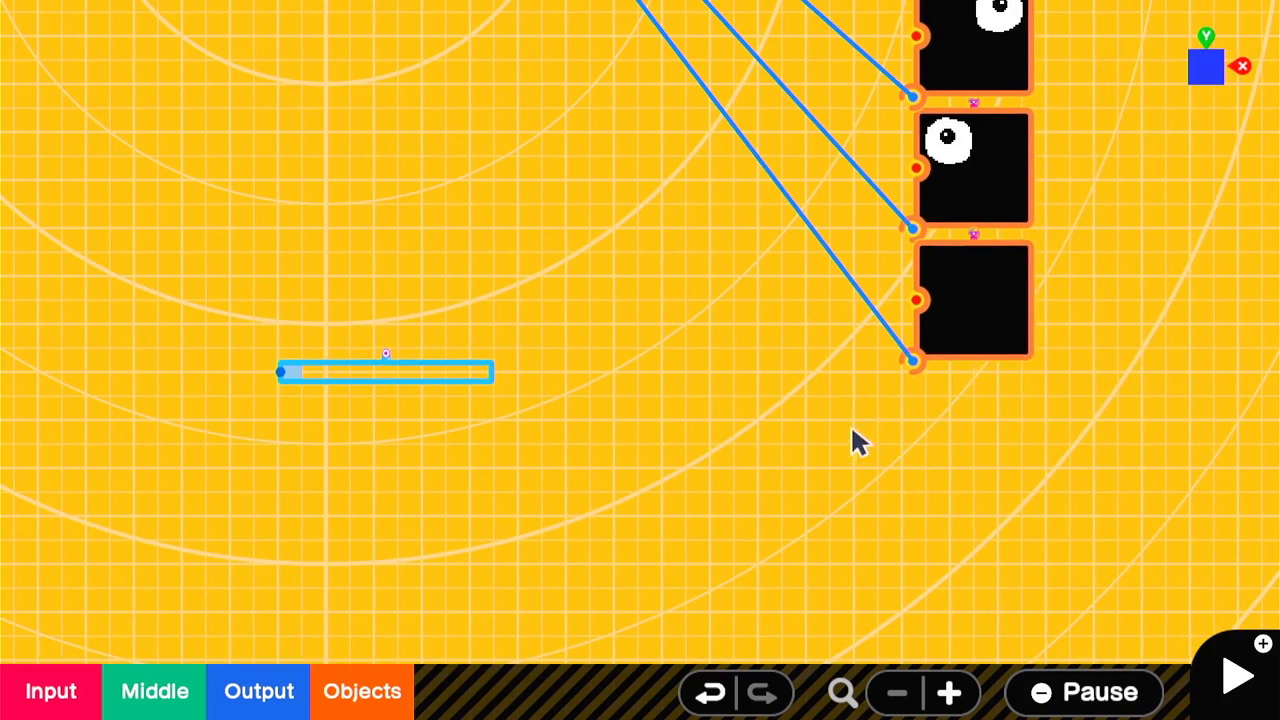
{"action": "mouse_move", "coordinate": [724, 196]}
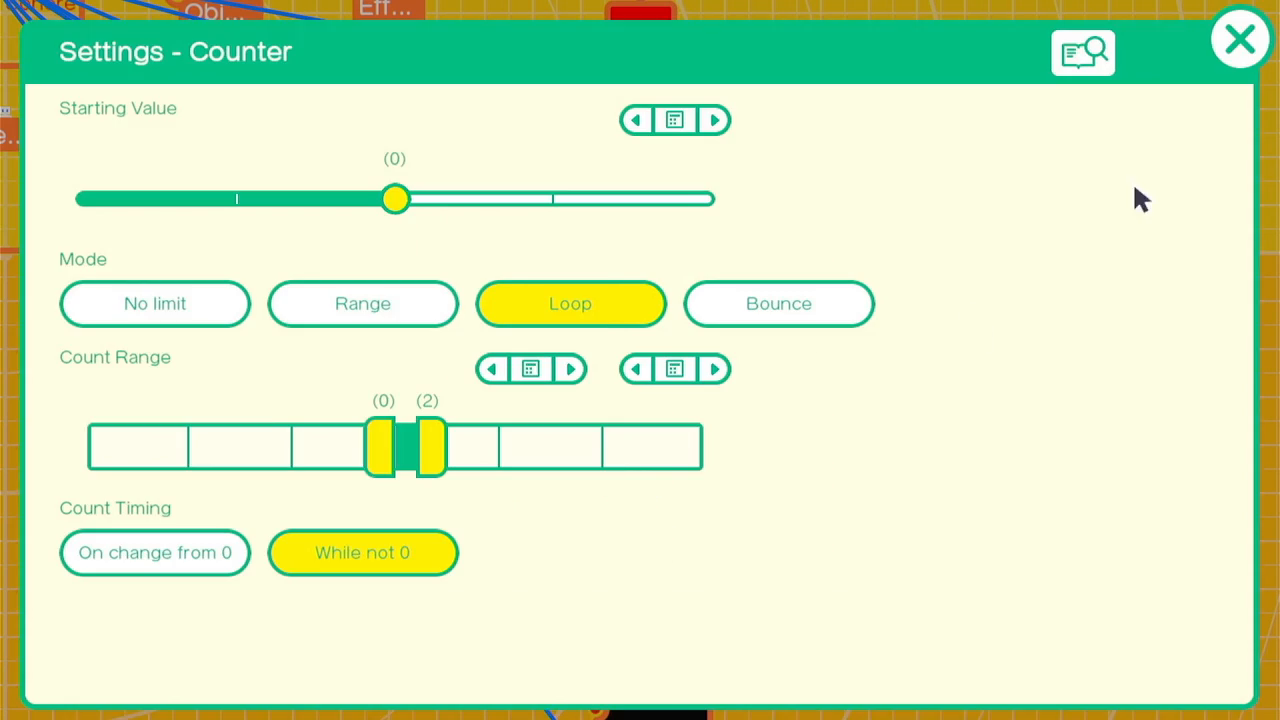
Configure the Counter to loop from 0 to 2 for the face textures.
{"action": "left_click", "coordinate": [1240, 38]}
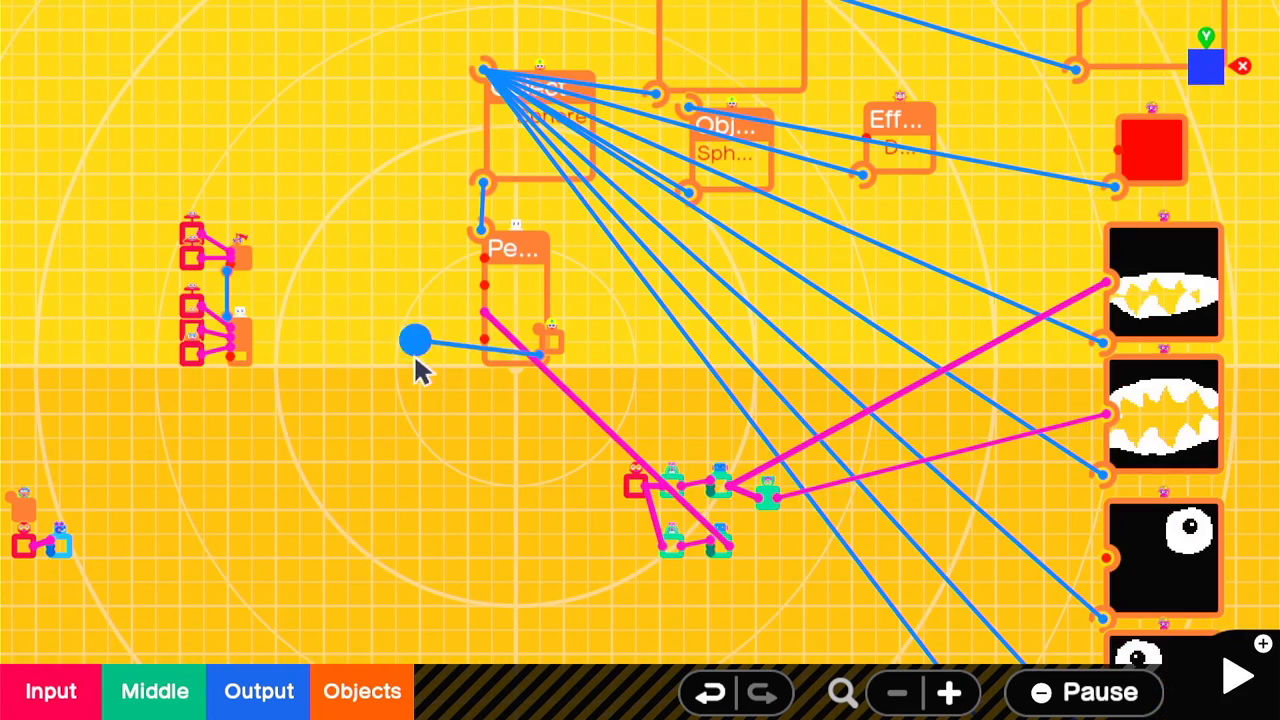
Make the new object a brown cylinder post and adjust its width.
{"action": "left_click", "coordinate": [416, 340]}
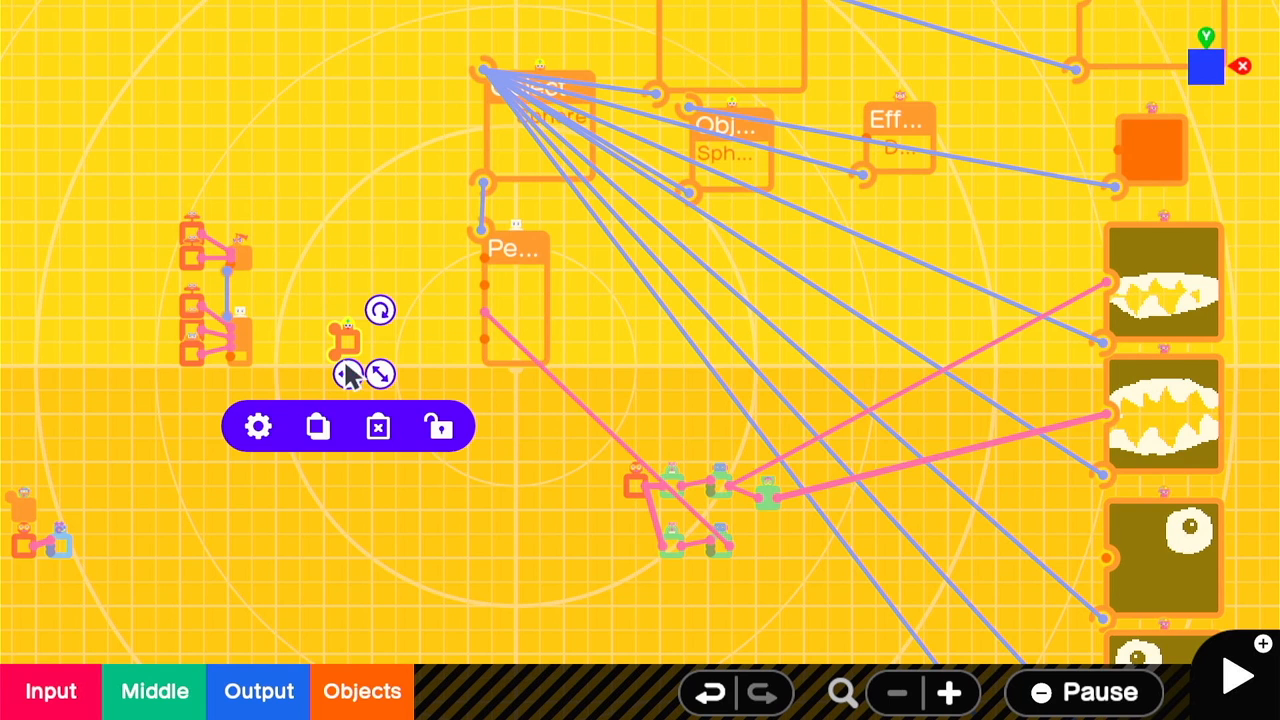
{"action": "left_click", "coordinate": [256, 426]}
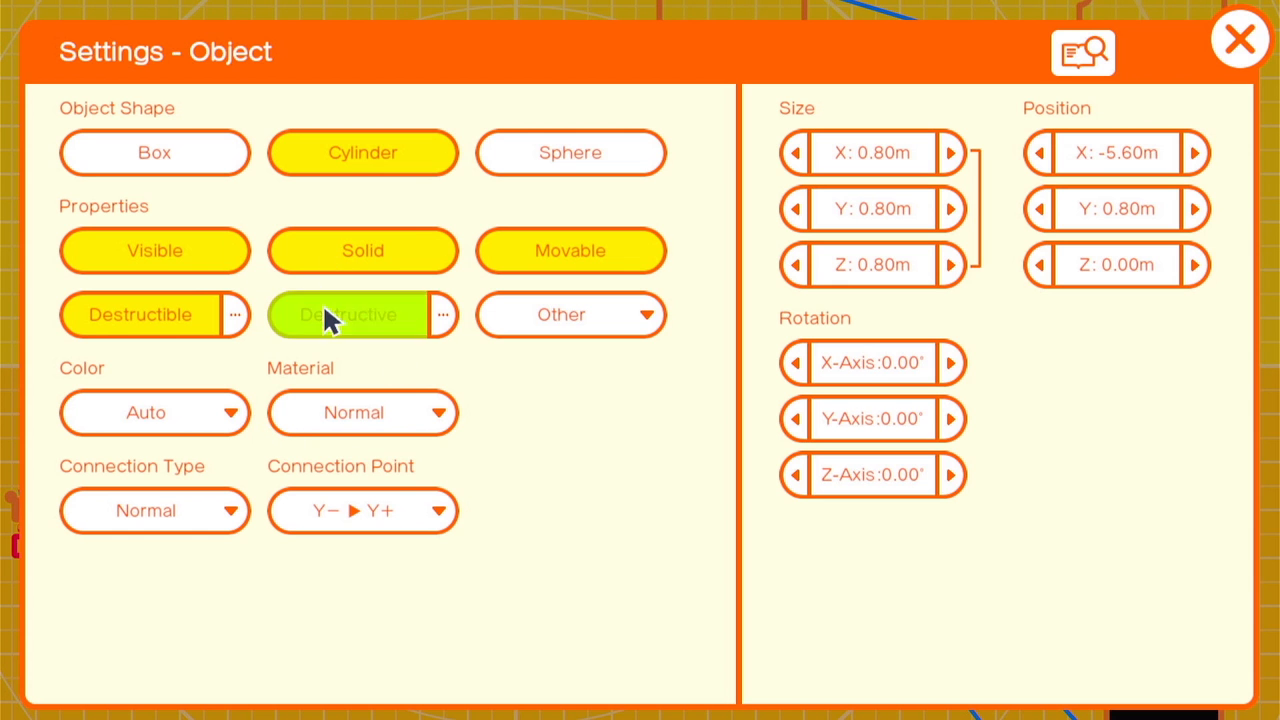
{"action": "left_click", "coordinate": [154, 412]}
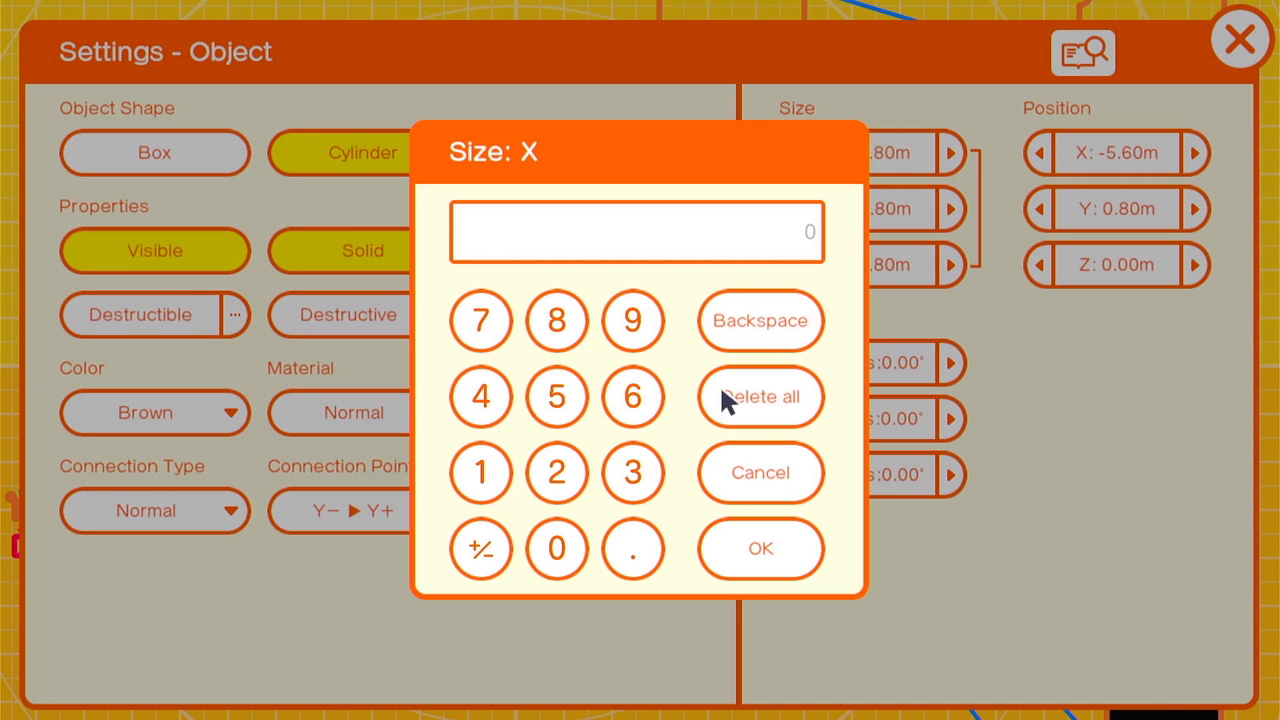
{"action": "left_click", "coordinate": [480, 396]}
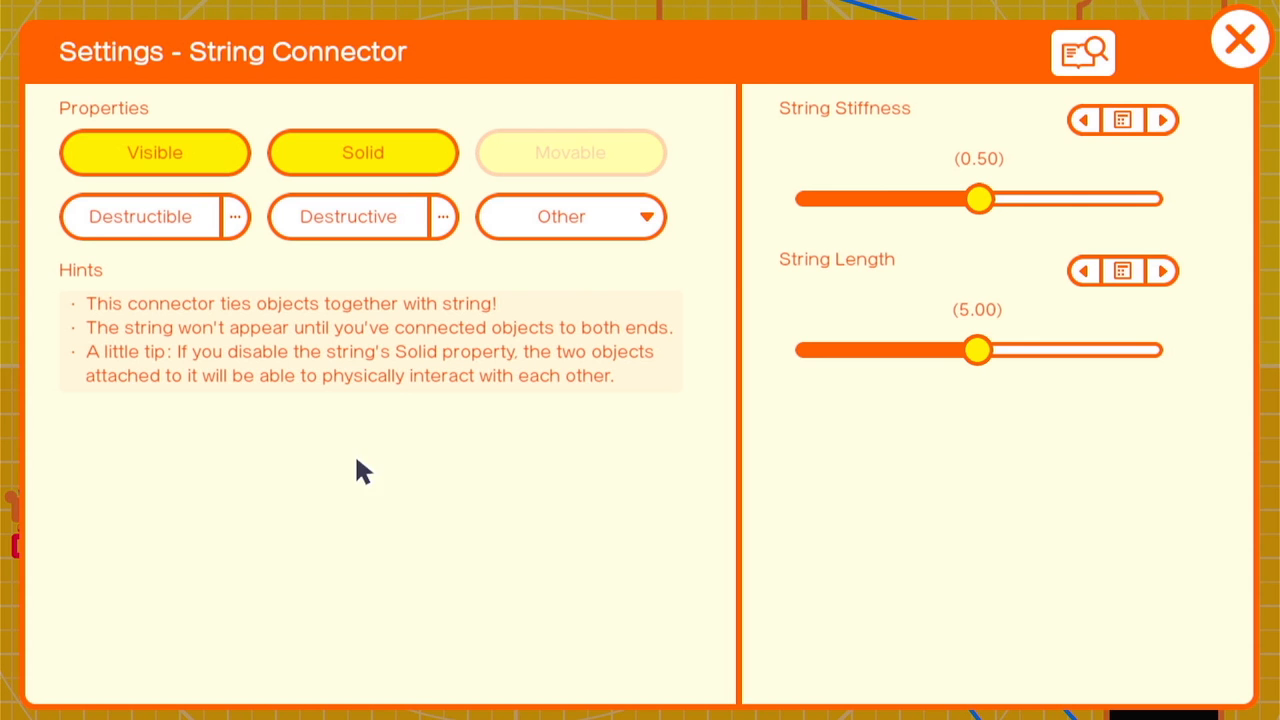
Lengthen the String Connector between post and ball to 10.00.
{"action": "left_click_drag", "start_coordinate": [978, 348], "coordinate": [1160, 348]}
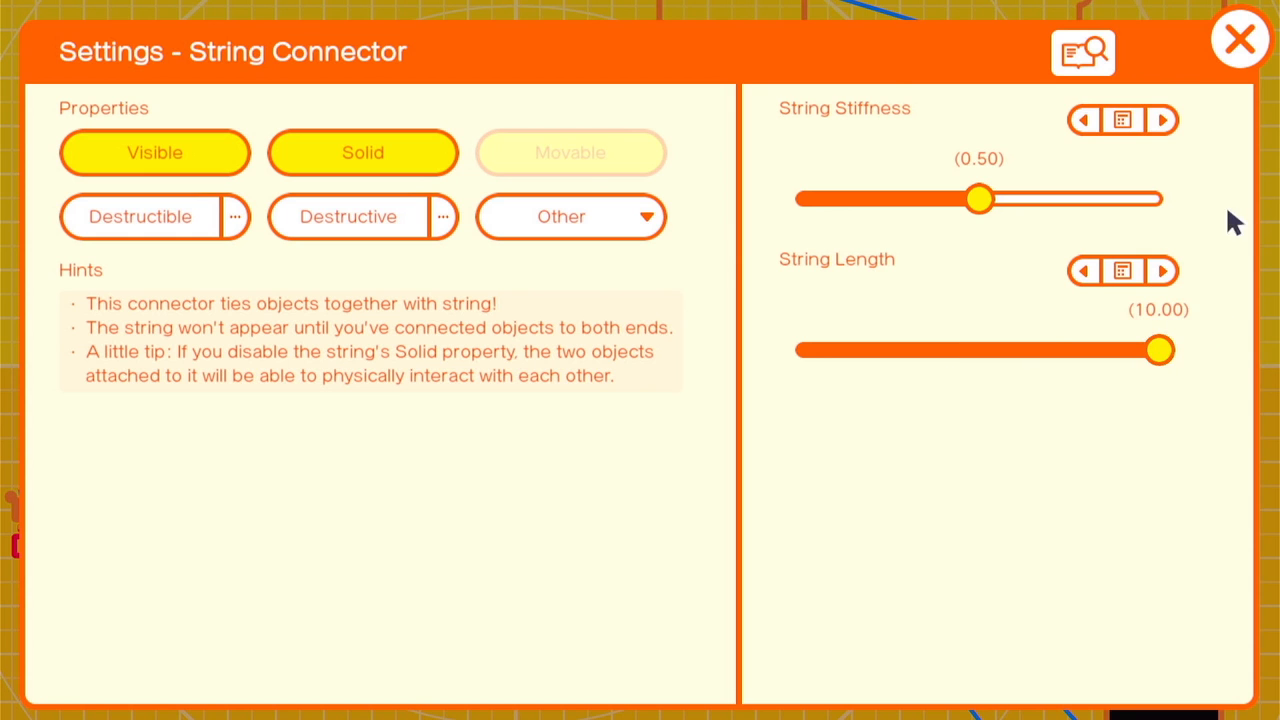
{"action": "left_click", "coordinate": [1240, 38]}
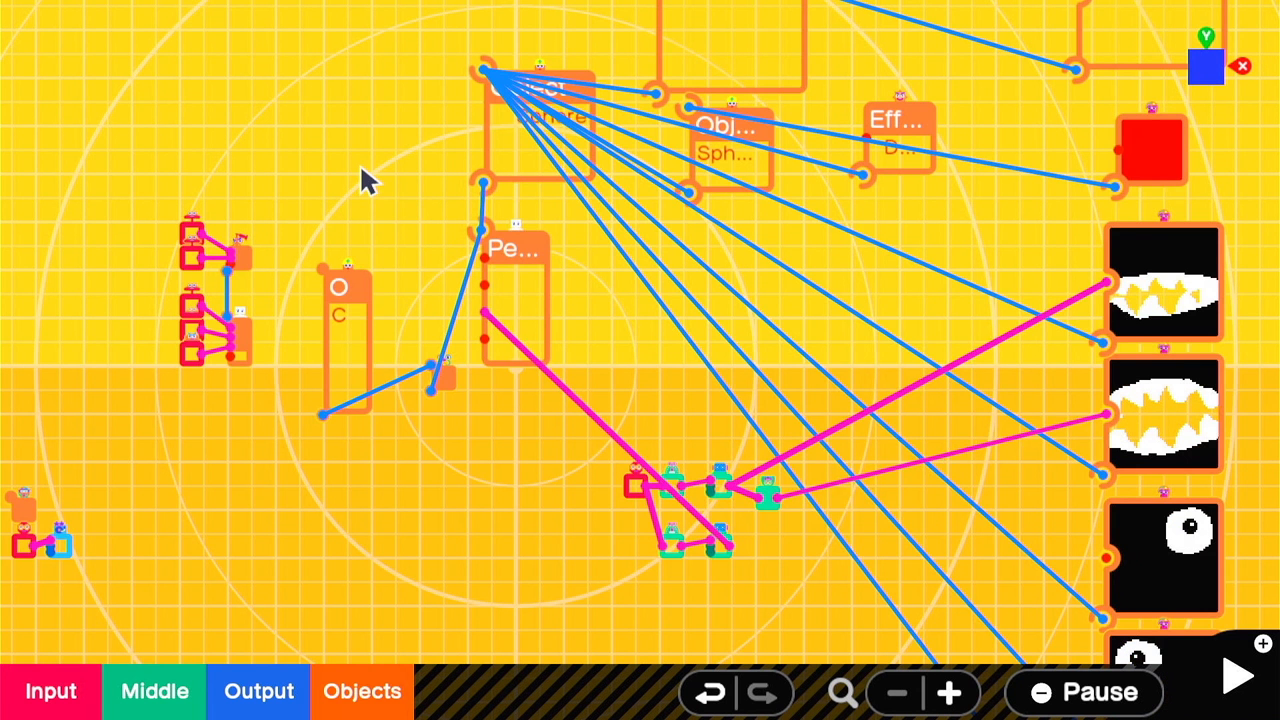
{"action": "left_click", "coordinate": [1232, 692]}
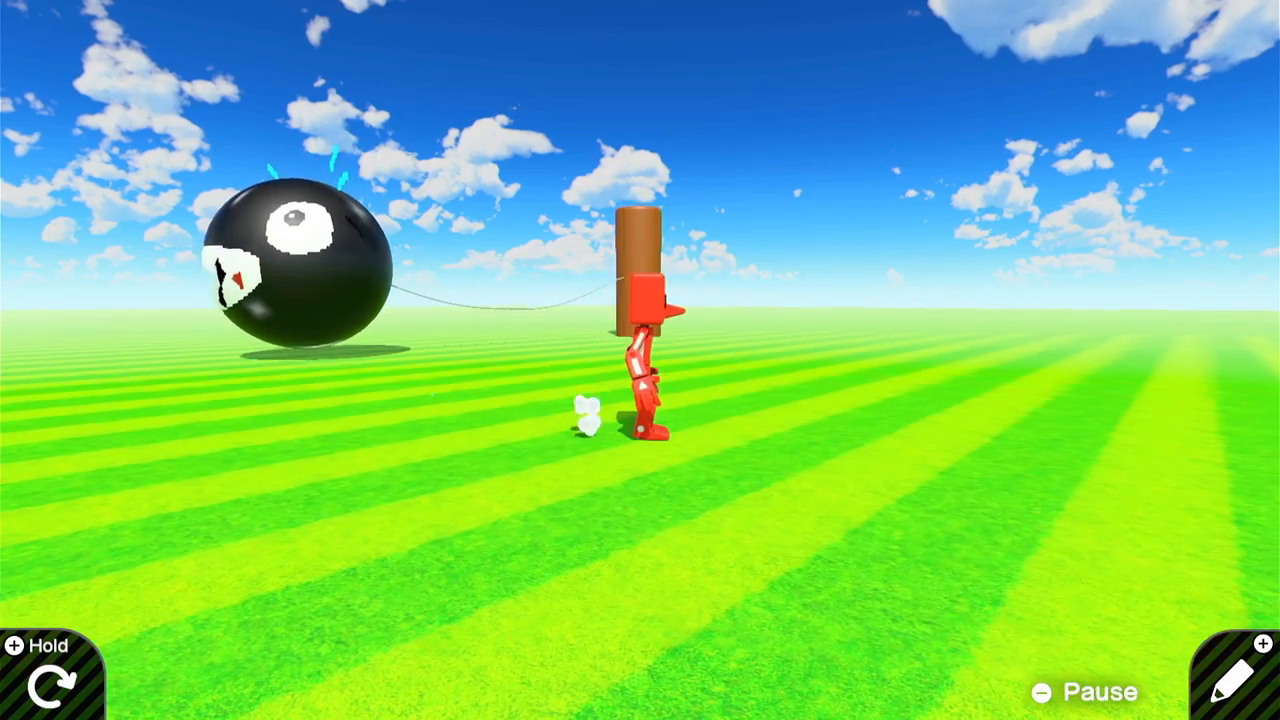
{"action": "left_click", "coordinate": [1236, 670]}
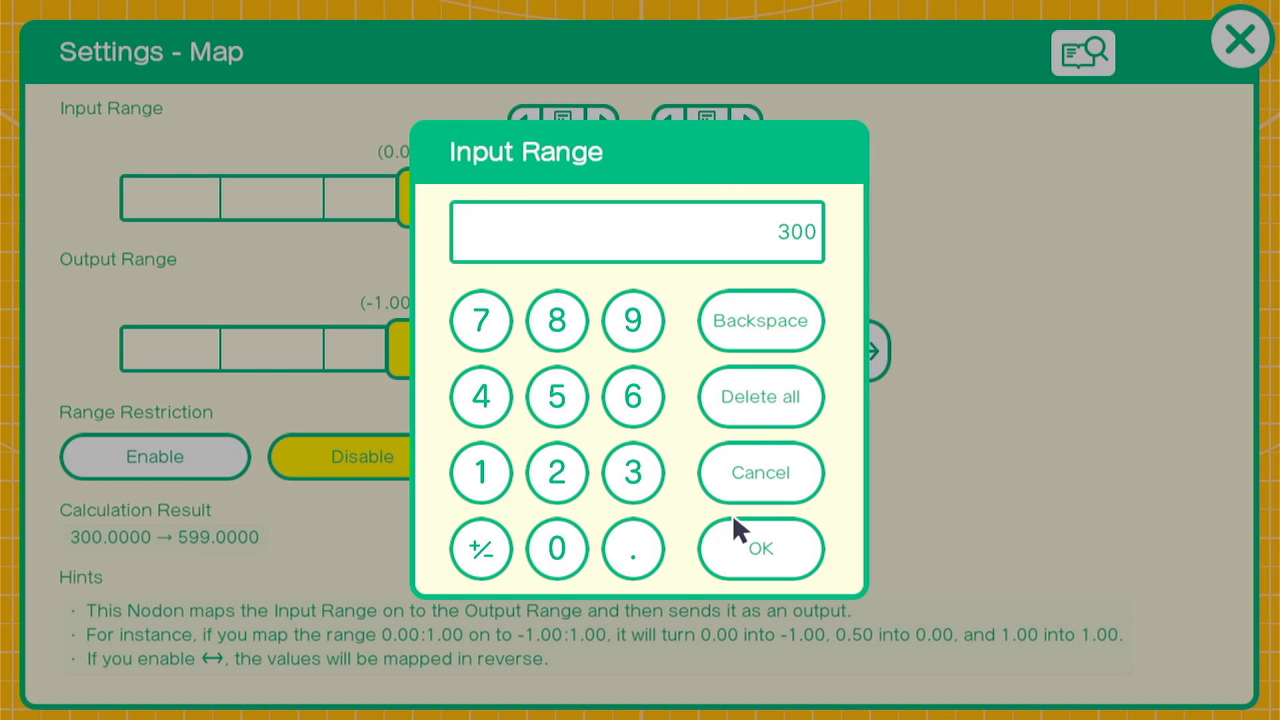
Map an input range of 0–300 to an output range of 0–1.
{"action": "left_click", "coordinate": [760, 548]}
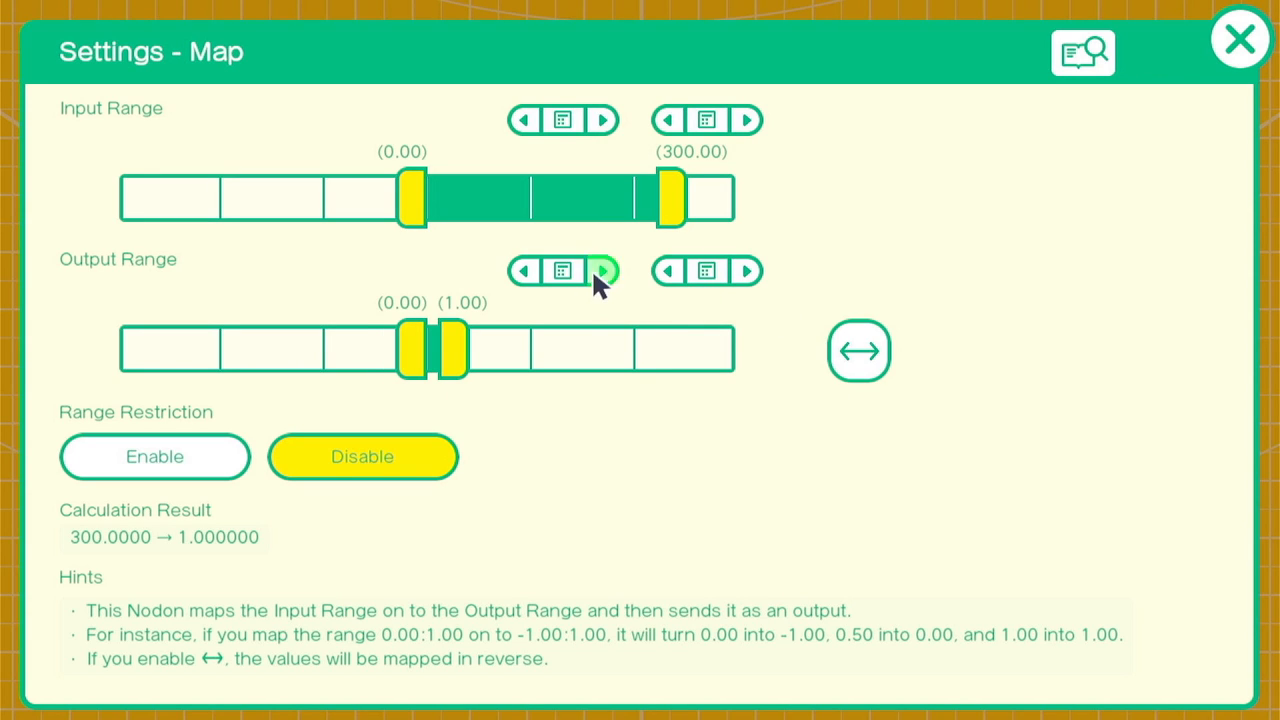
{"action": "left_click", "coordinate": [1240, 38]}
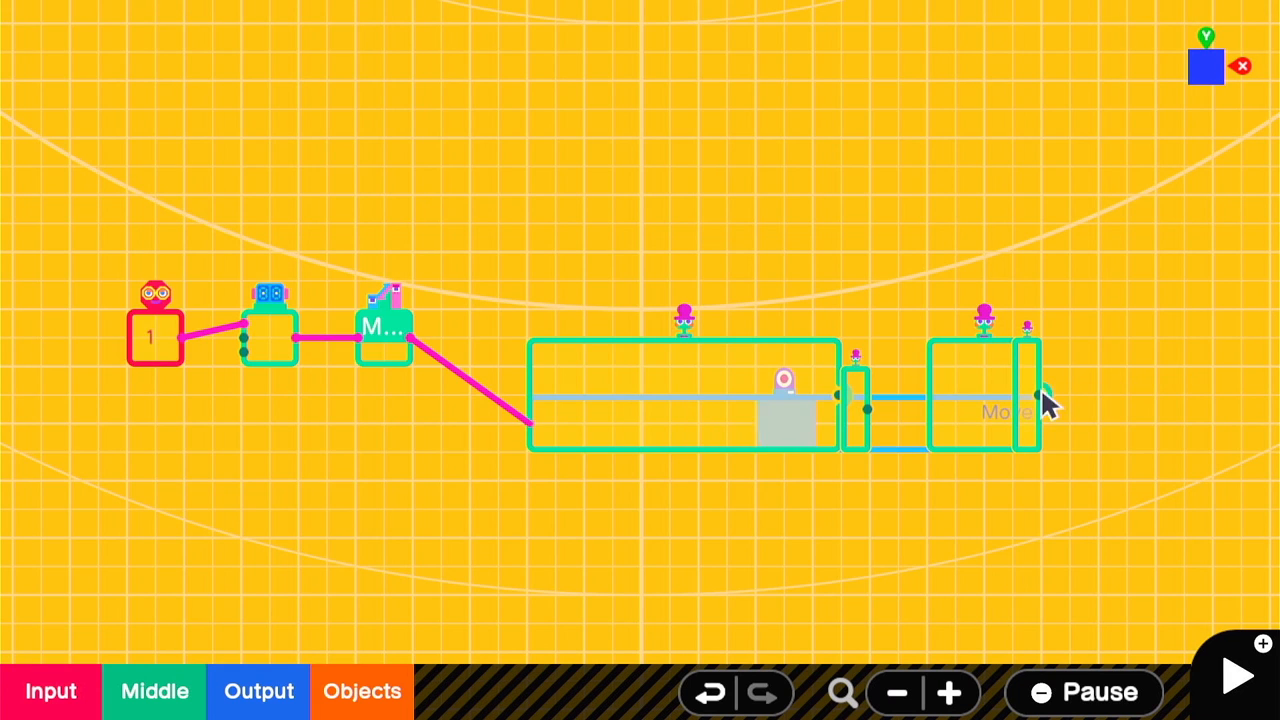
{"action": "left_click", "coordinate": [1010, 410]}
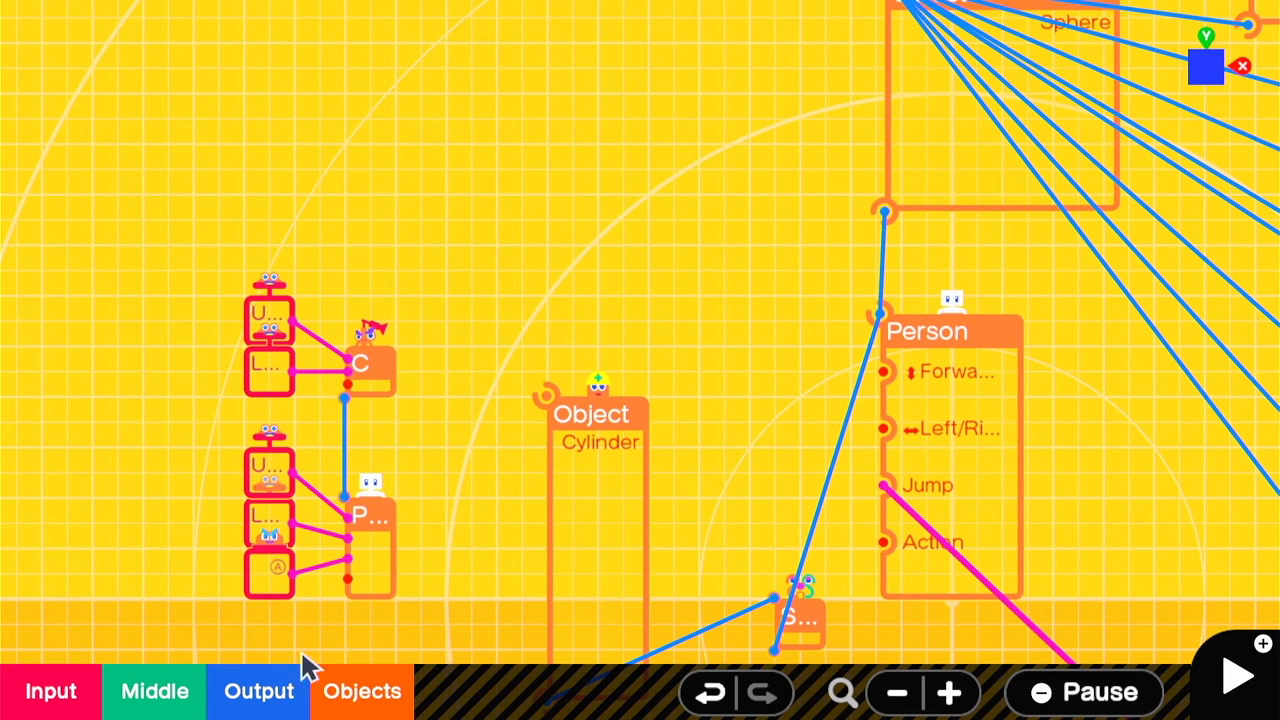
Add a new middle nodon and position it beside the counting nodons.
{"action": "left_click", "coordinate": [596, 420]}
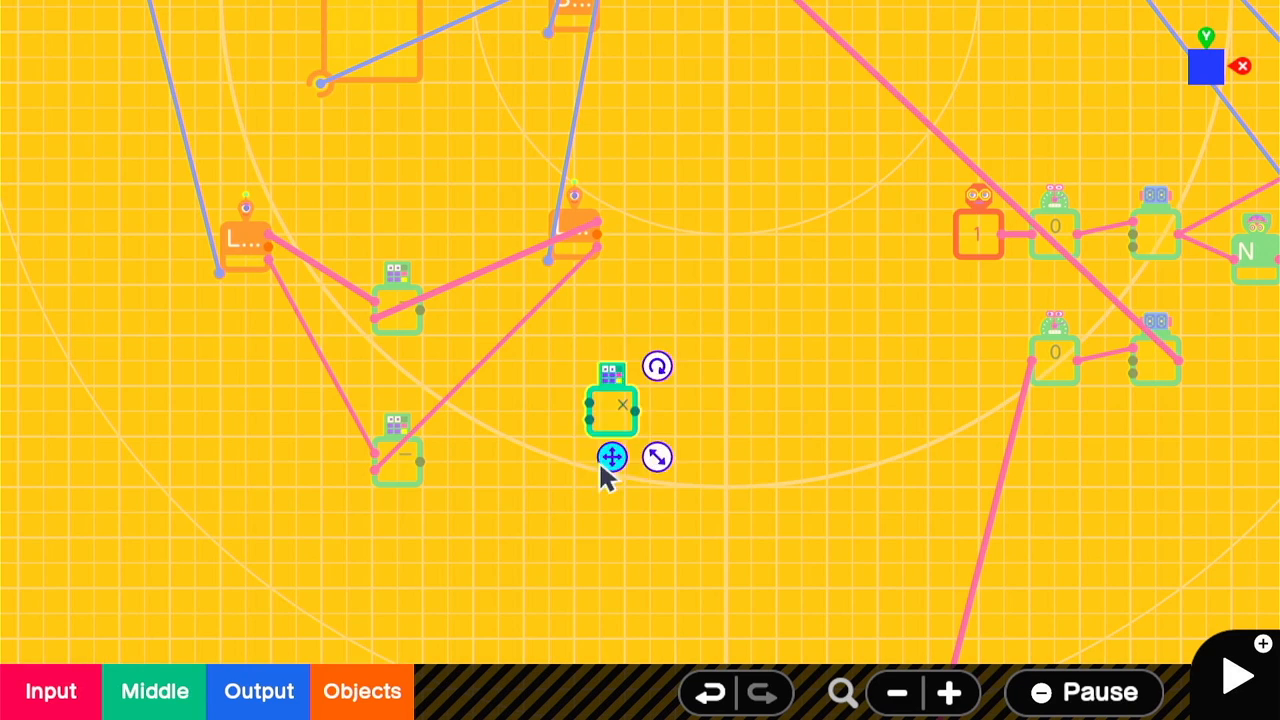
{"action": "left_click_drag", "start_coordinate": [610, 458], "coordinate": [512, 500]}
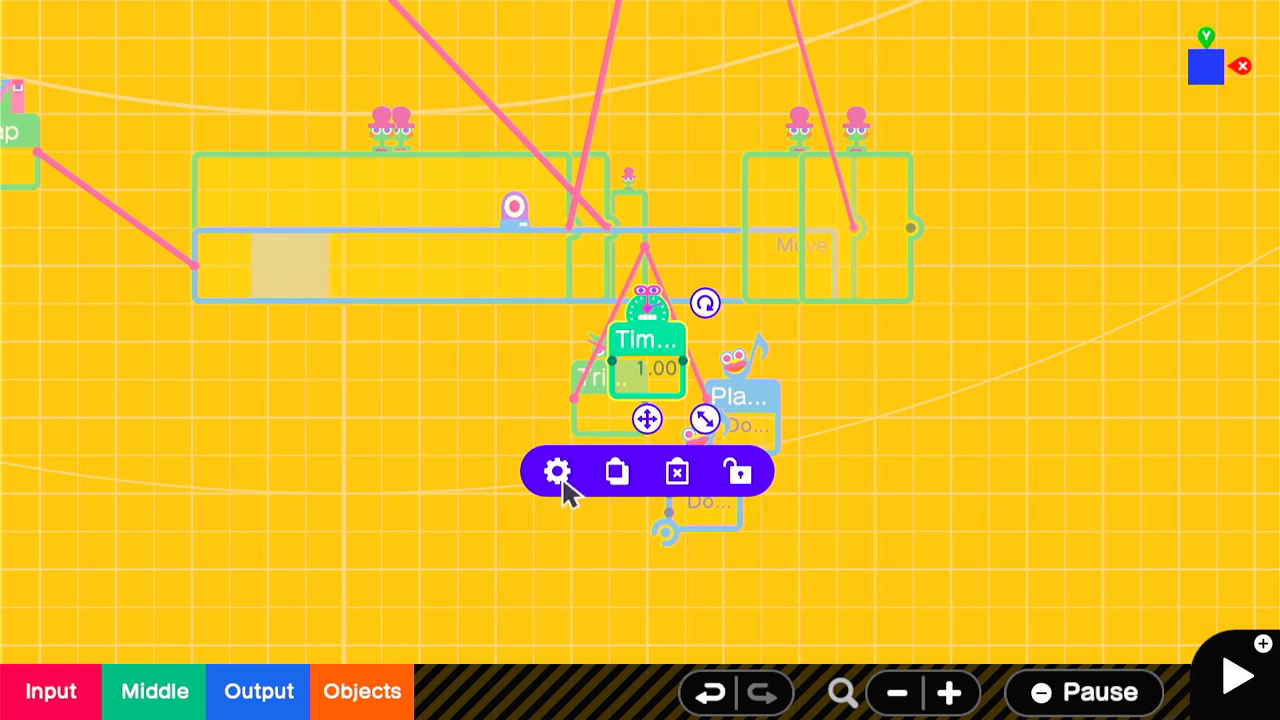
Set the timer to 0.25 s and the sound effect to Collision > Metal.
{"action": "left_click", "coordinate": [556, 472]}
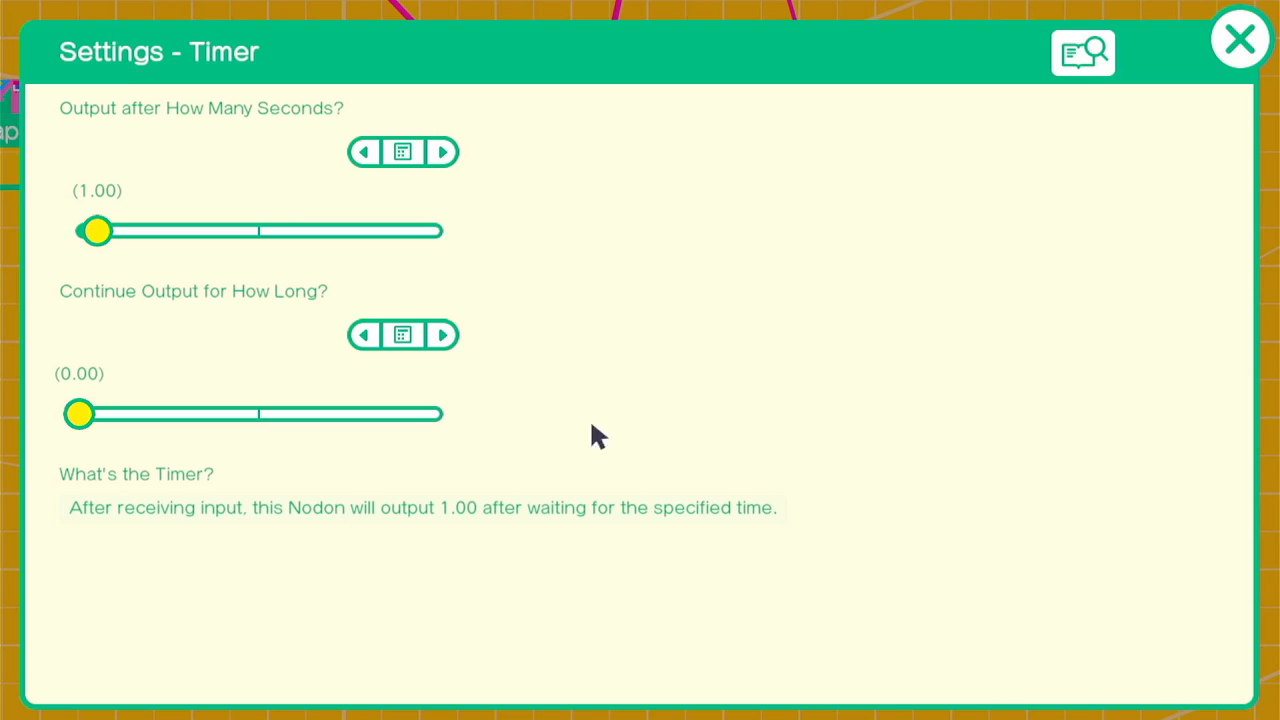
{"action": "left_click", "coordinate": [1240, 38]}
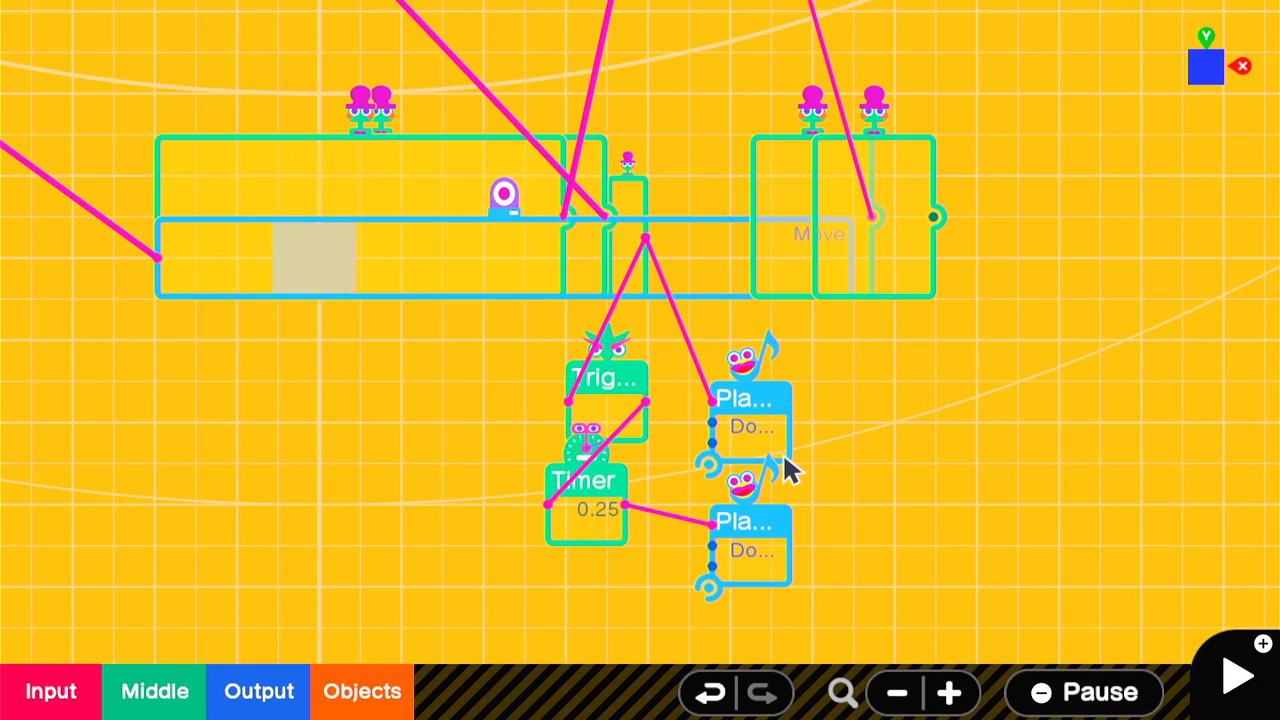
{"action": "left_click", "coordinate": [744, 398]}
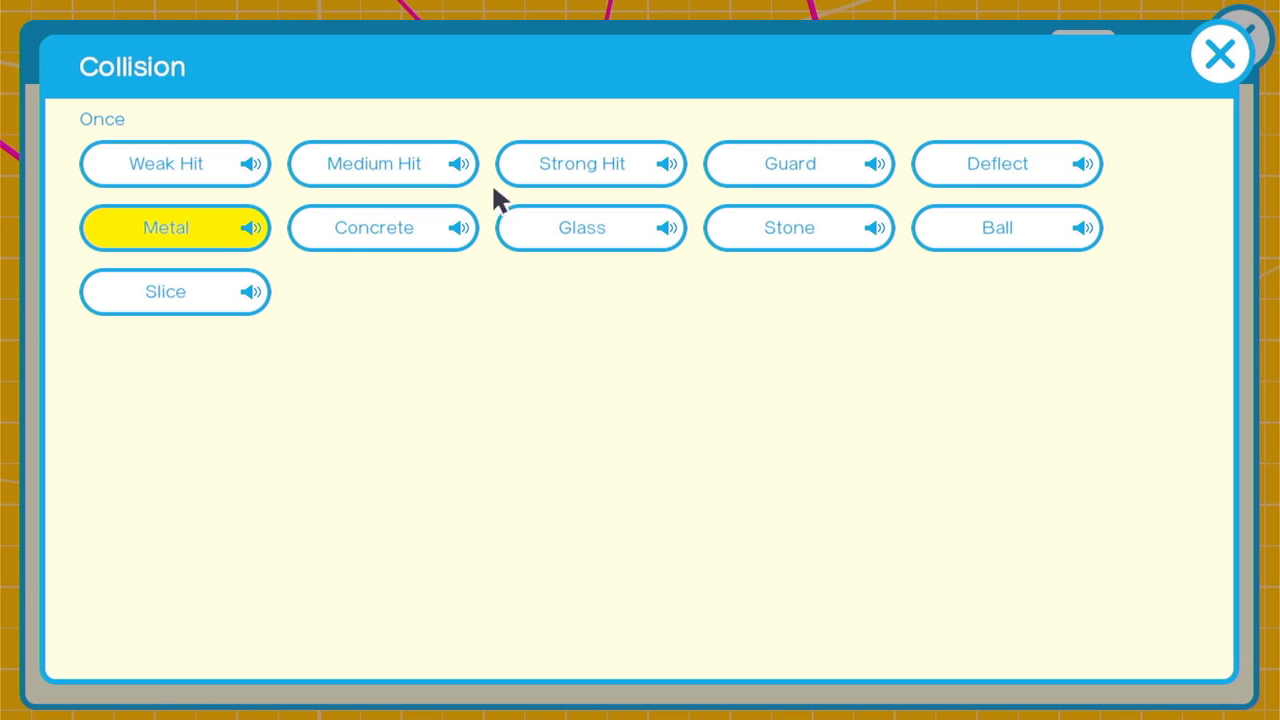
{"action": "left_click", "coordinate": [1220, 54]}
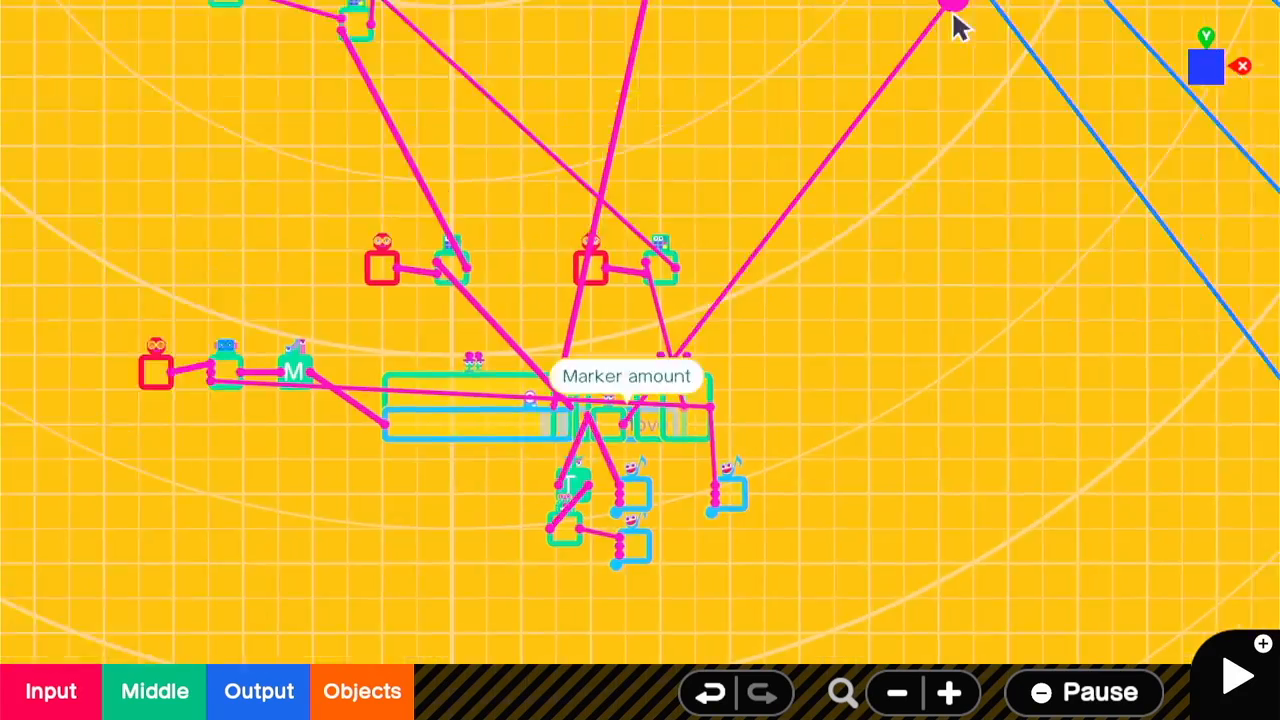
Run a test play of the Chain Chomp chasing the player.
{"action": "left_click", "coordinate": [1236, 676]}
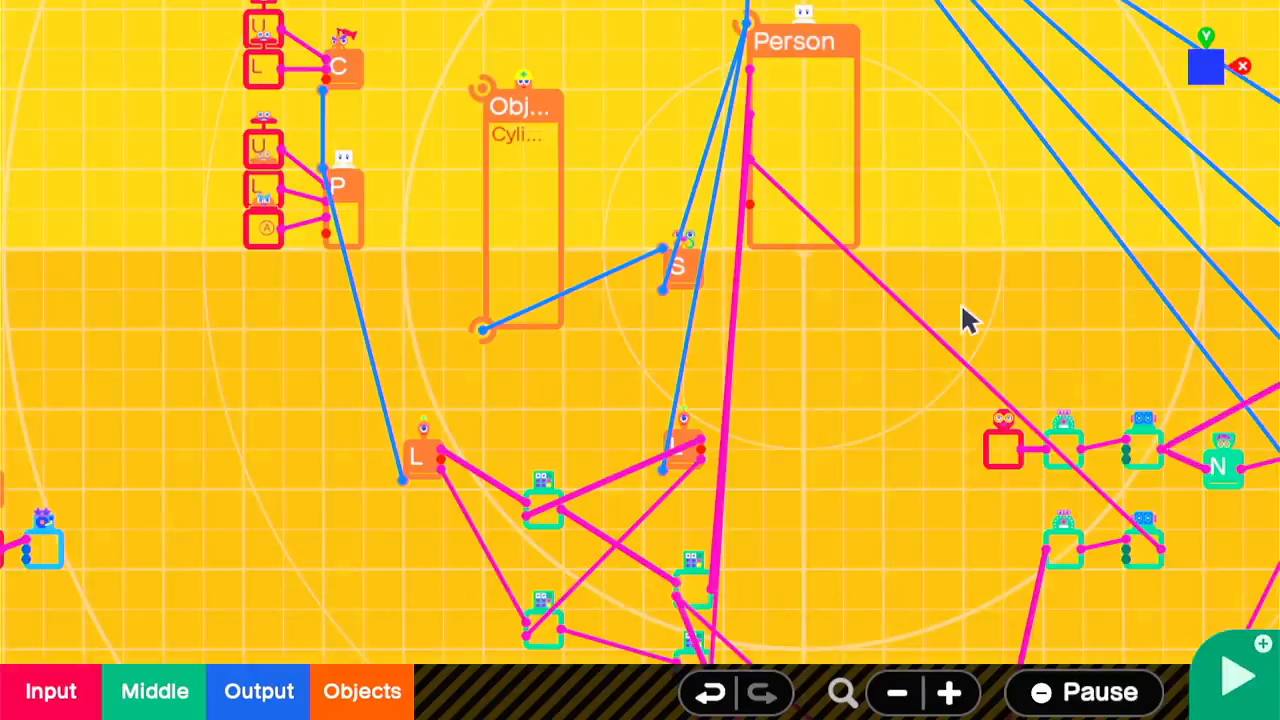
{"action": "left_click", "coordinate": [1236, 676]}
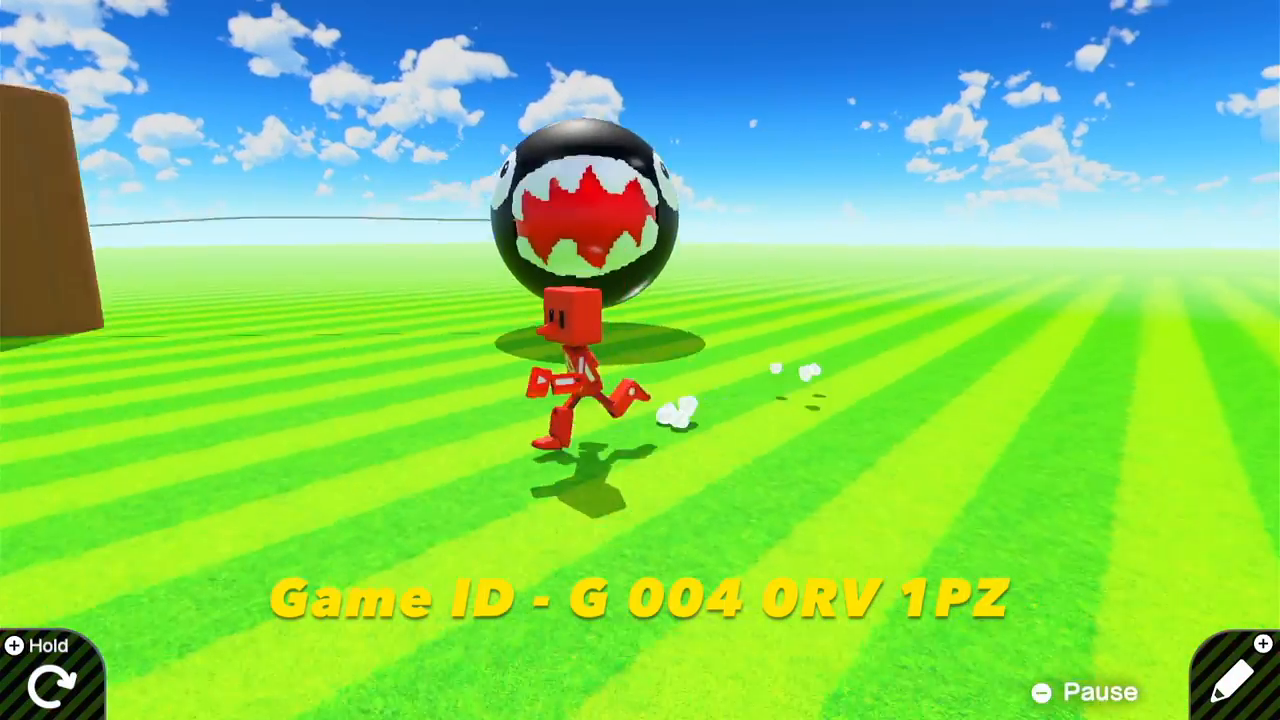